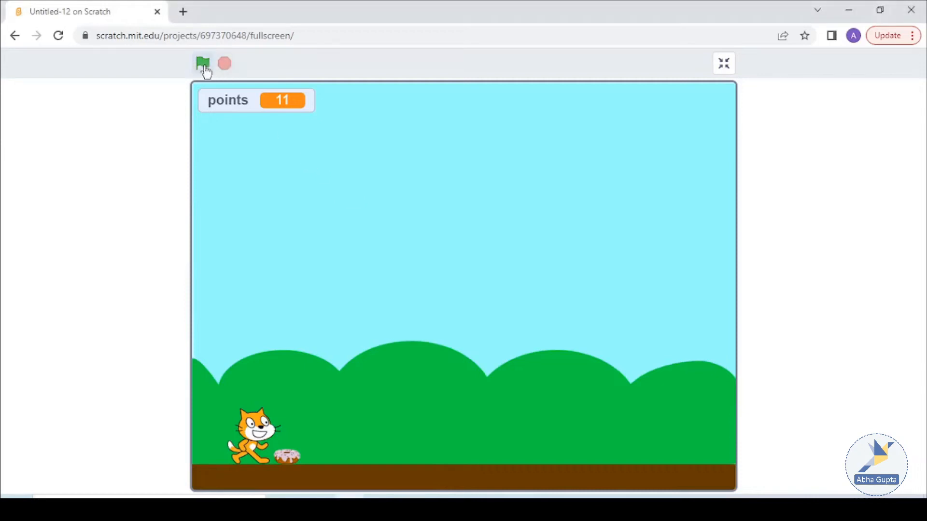
Preview the finished game, then add the Blue Sky backdrop with hills and ground.
{"action": "left_click", "coordinate": [202, 63]}
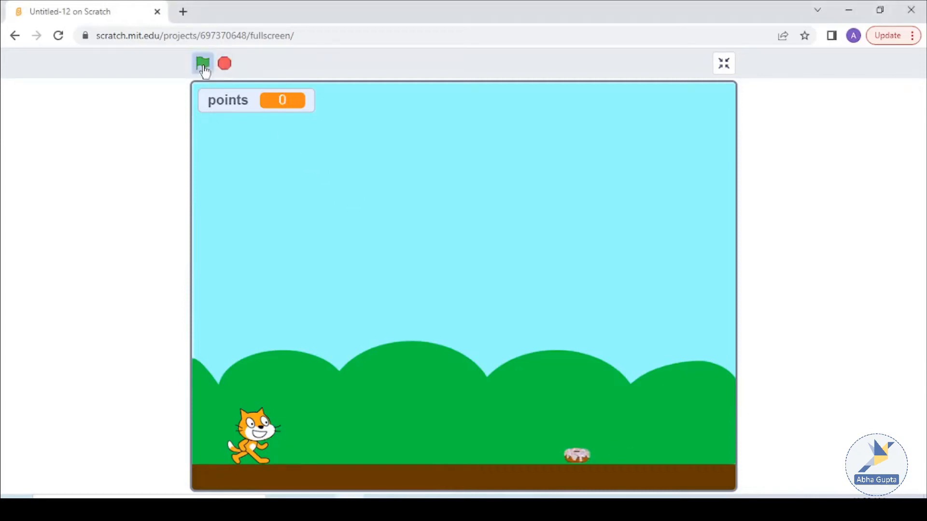
{"action": "left_click", "coordinate": [203, 63]}
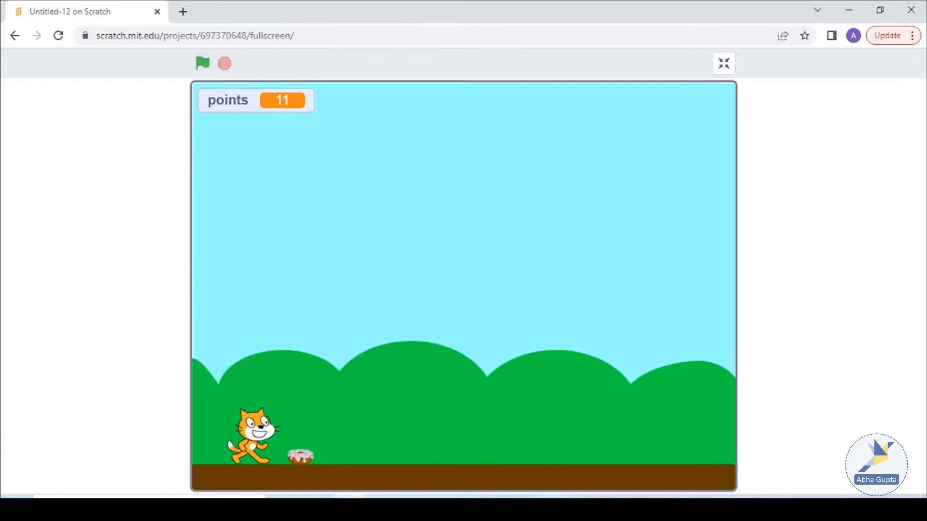
{"action": "left_click", "coordinate": [724, 63]}
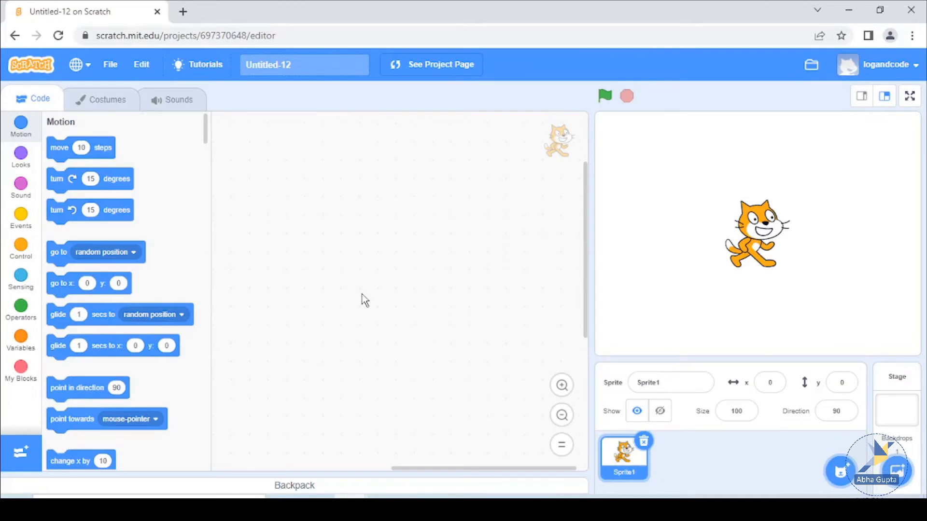
{"action": "mouse_move", "coordinate": [810, 187]}
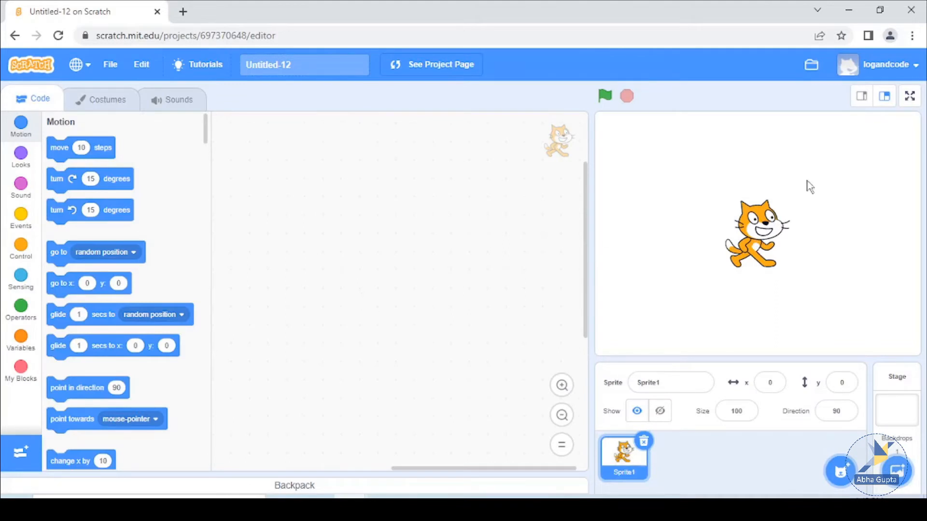
{"action": "mouse_move", "coordinate": [897, 471]}
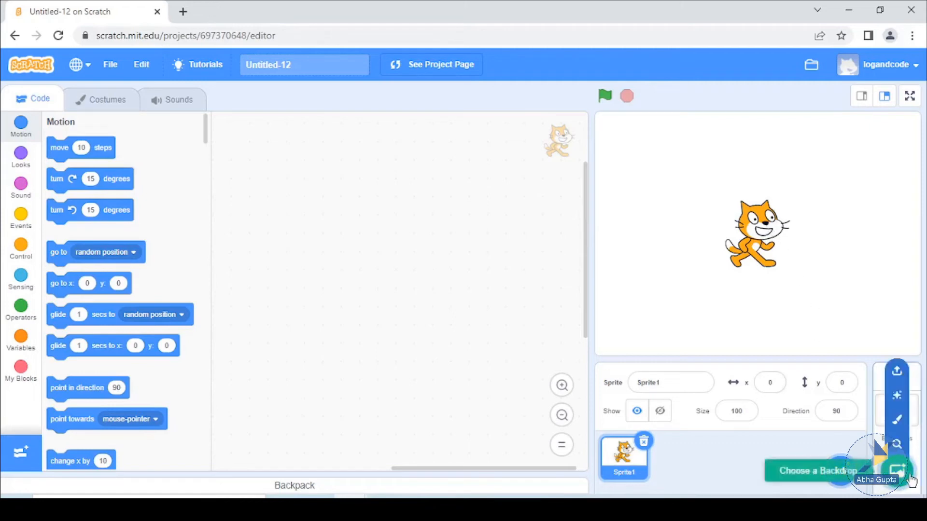
{"action": "left_click", "coordinate": [821, 470]}
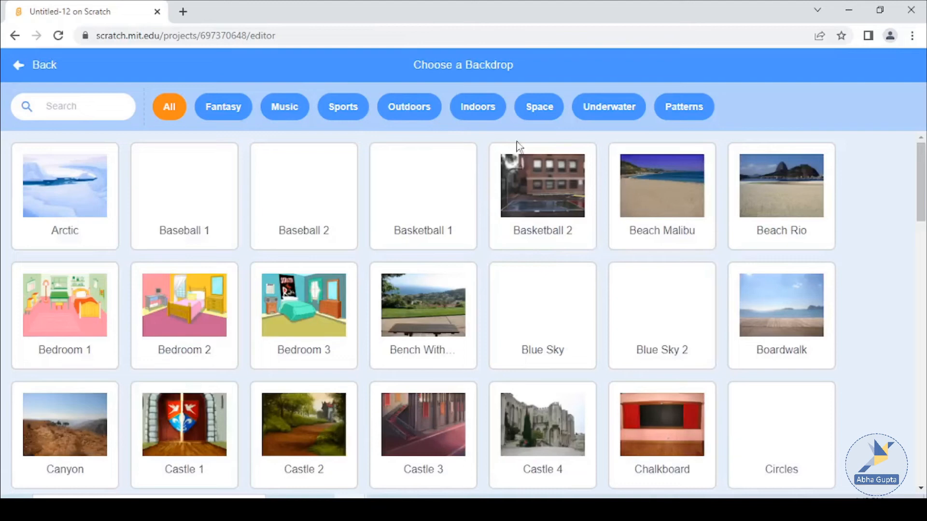
{"action": "left_click", "coordinate": [33, 65]}
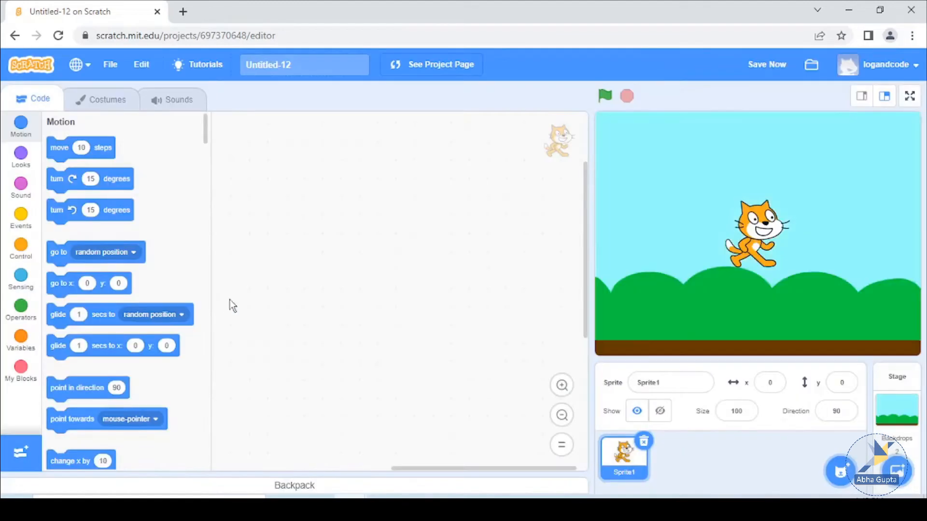
Shrink the cat to size 50 and stand it on the brown ground at lower left.
{"action": "left_click_drag", "start_coordinate": [756, 234], "coordinate": [655, 301]}
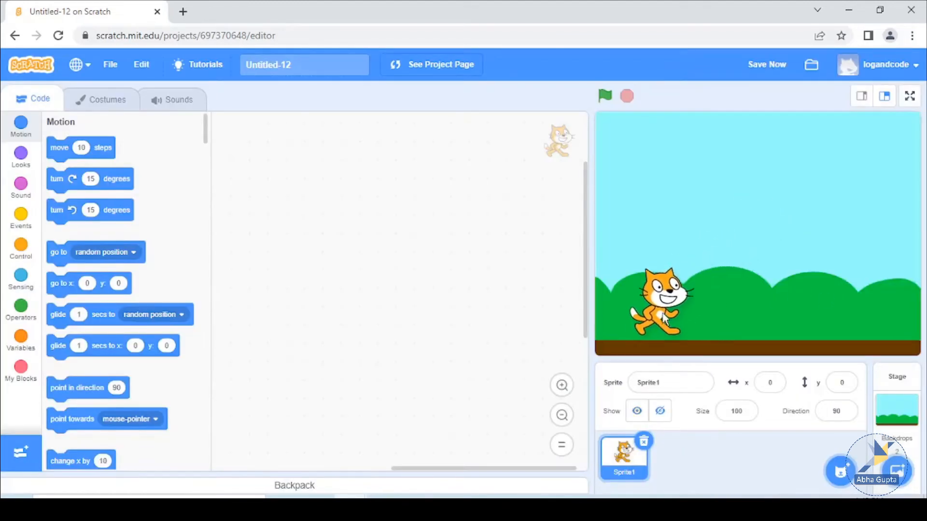
{"action": "left_click_drag", "start_coordinate": [662, 307], "coordinate": [644, 308]}
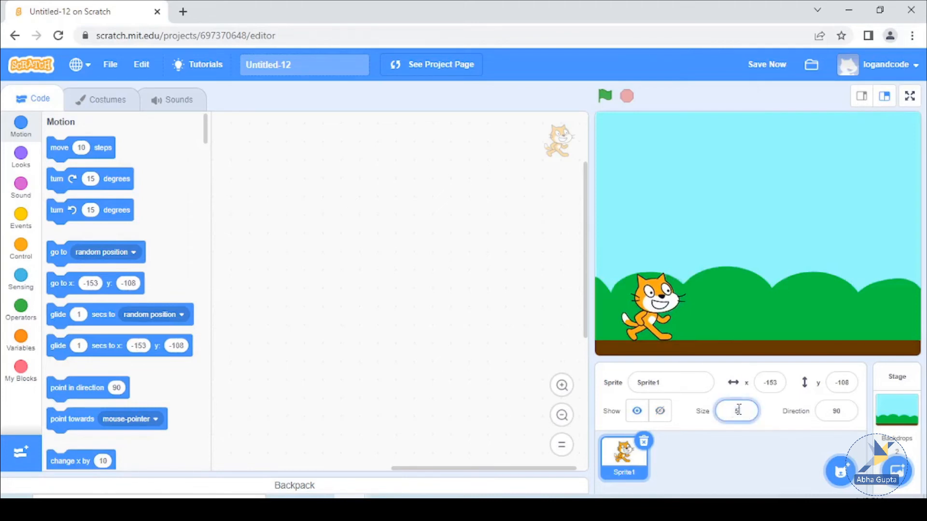
{"action": "type", "text": "50"}
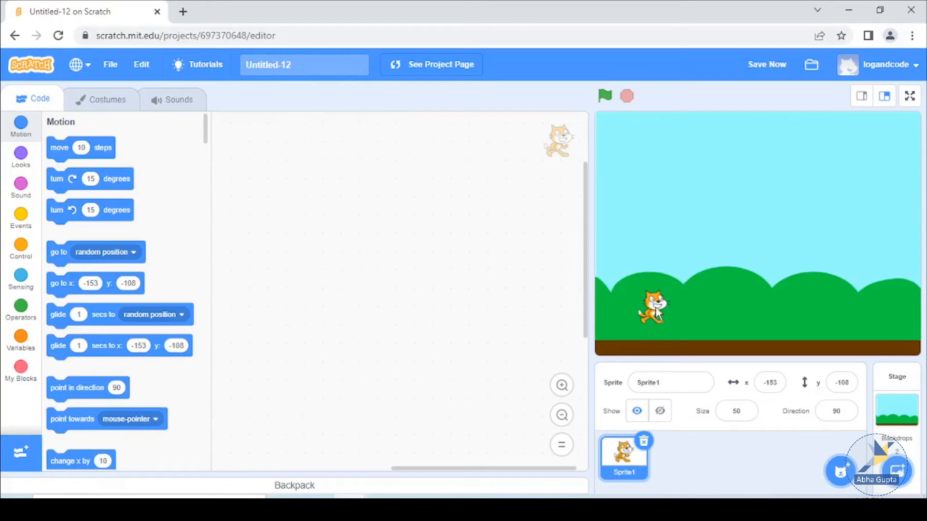
{"action": "left_click_drag", "start_coordinate": [653, 308], "coordinate": [632, 323]}
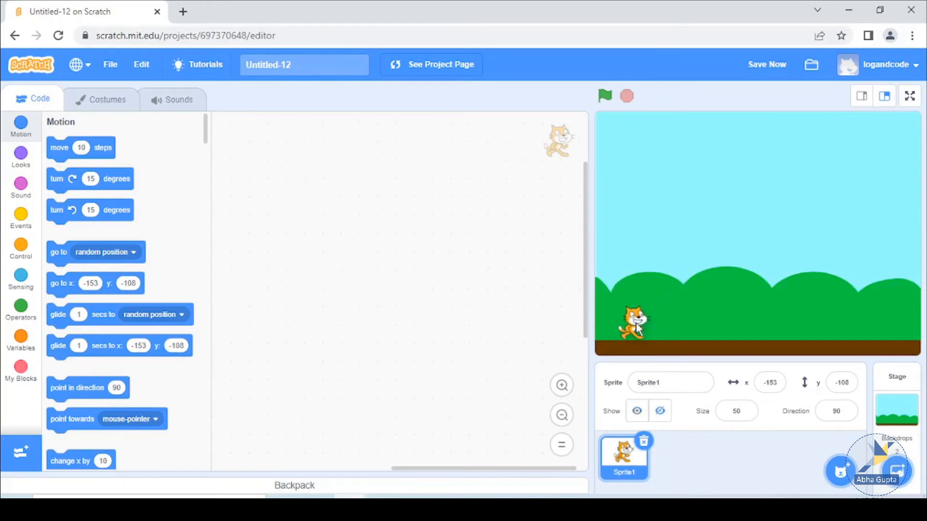
{"action": "left_click_drag", "start_coordinate": [637, 326], "coordinate": [632, 339]}
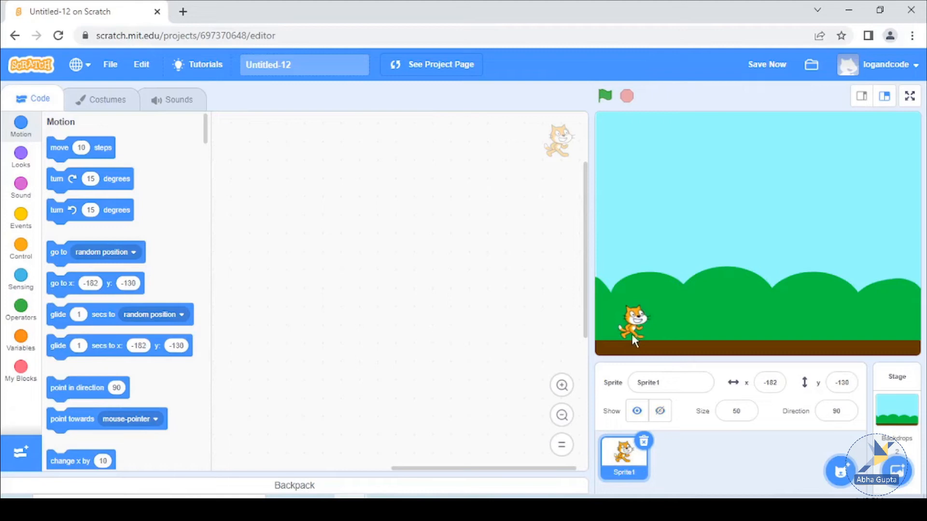
{"action": "left_click_drag", "start_coordinate": [635, 328], "coordinate": [632, 331]}
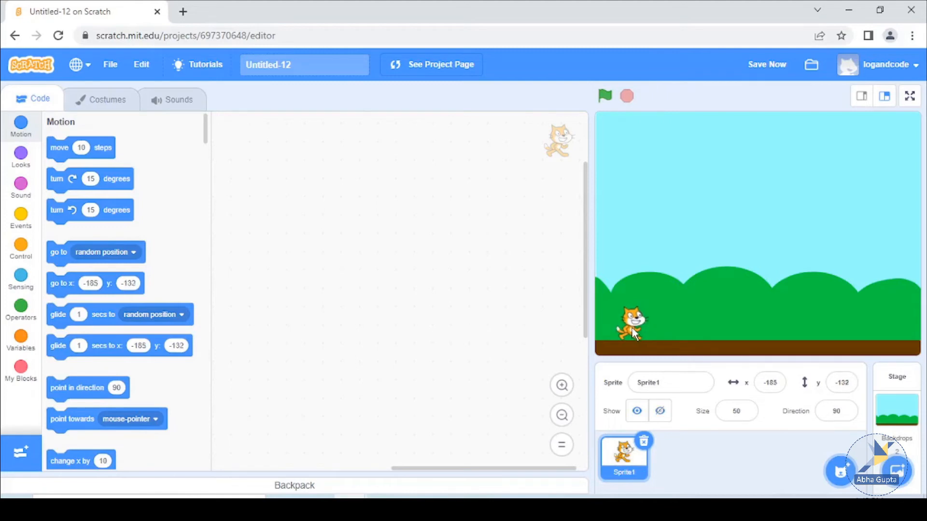
{"action": "mouse_move", "coordinate": [455, 370]}
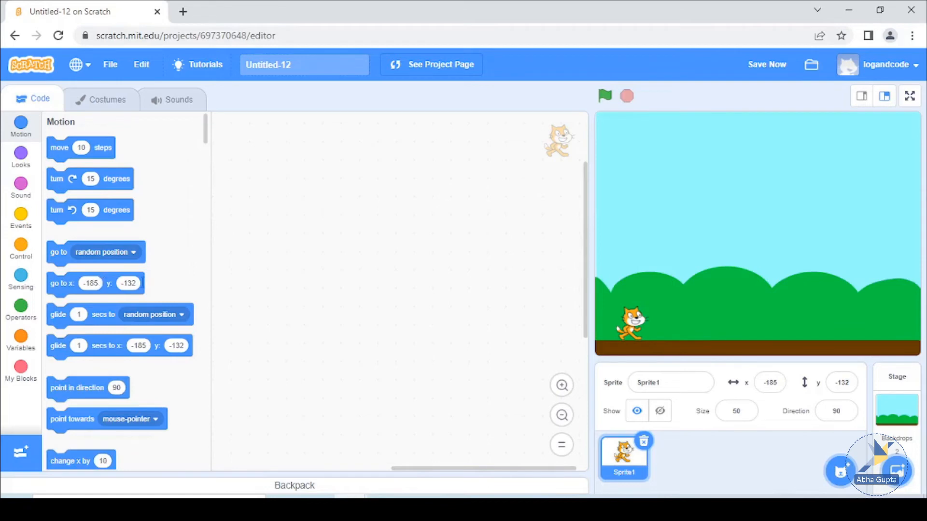
Attach 'go to x: -185 y: -132' under 'when green flag clicked' near the workspace top.
{"action": "left_click_drag", "start_coordinate": [94, 284], "coordinate": [364, 289]}
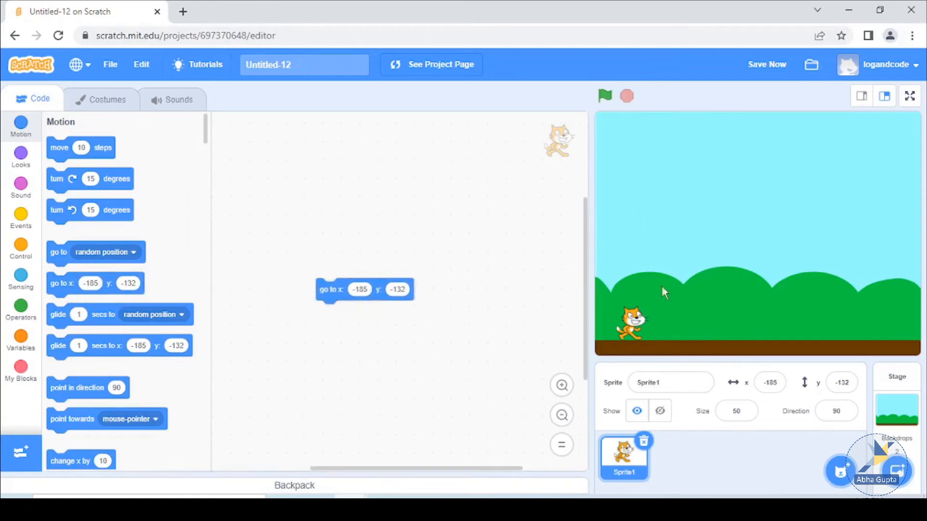
{"action": "mouse_move", "coordinate": [629, 334]}
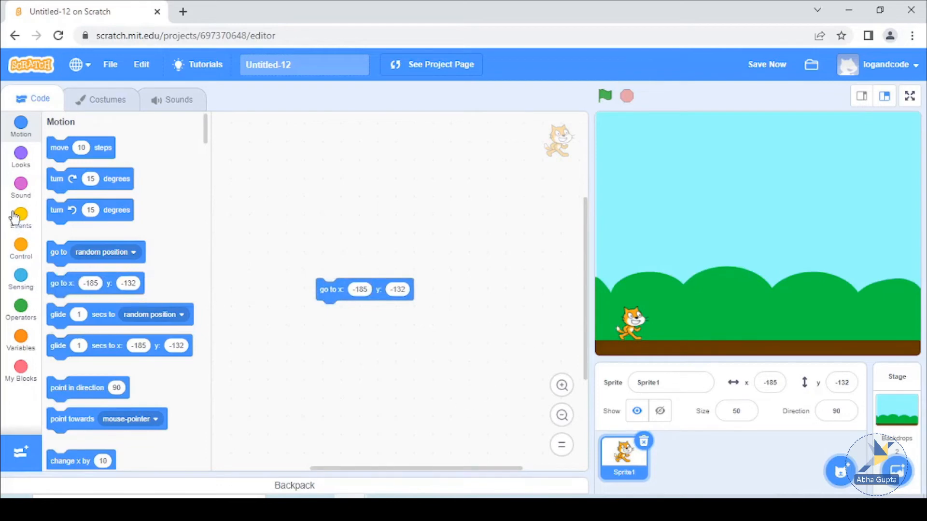
{"action": "left_click", "coordinate": [21, 215]}
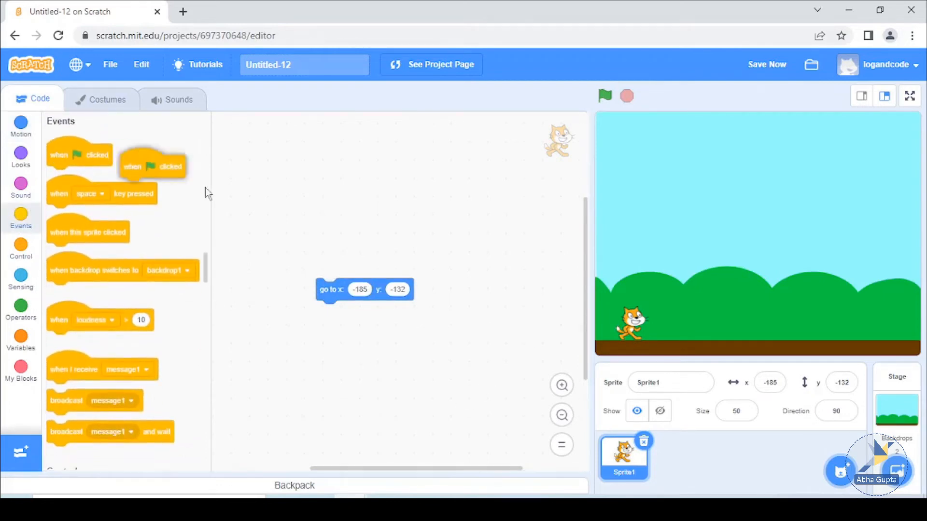
{"action": "left_click_drag", "start_coordinate": [152, 166], "coordinate": [354, 266]}
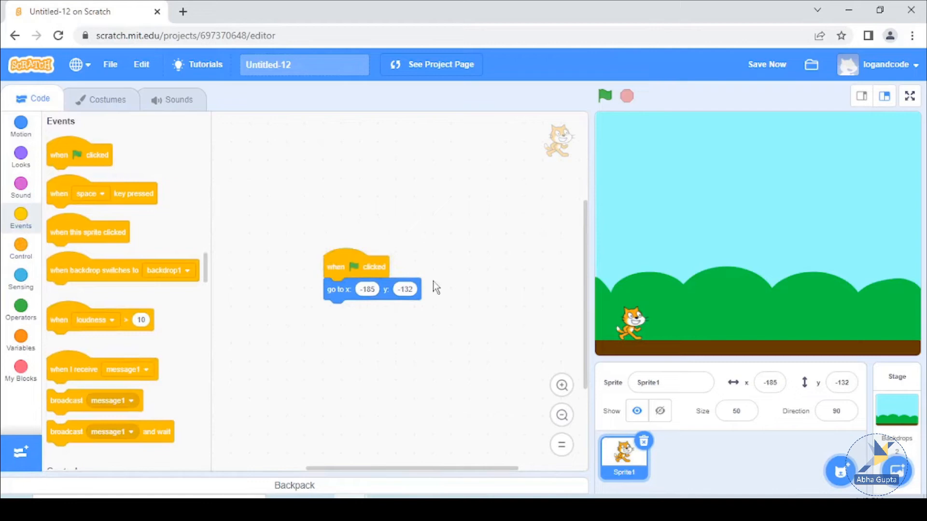
{"action": "left_click_drag", "start_coordinate": [356, 267], "coordinate": [232, 184]}
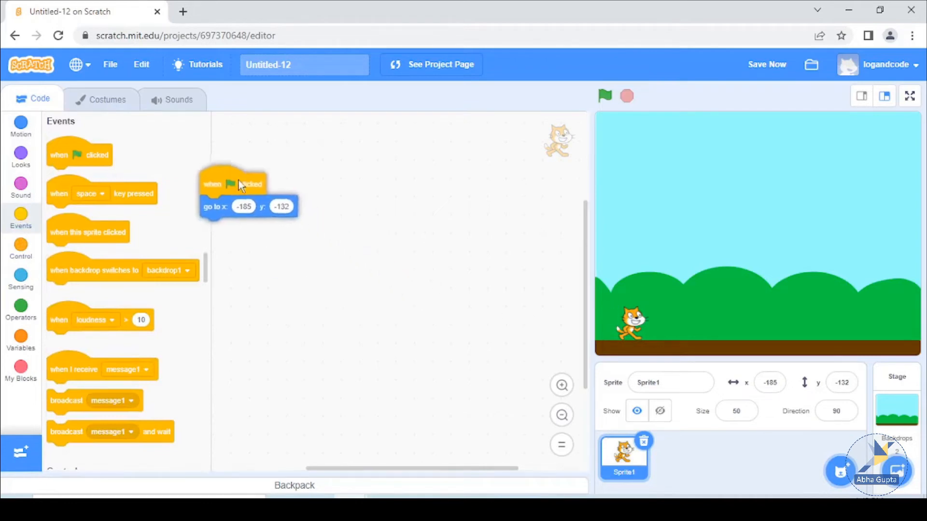
{"action": "left_click_drag", "start_coordinate": [231, 183], "coordinate": [293, 180]}
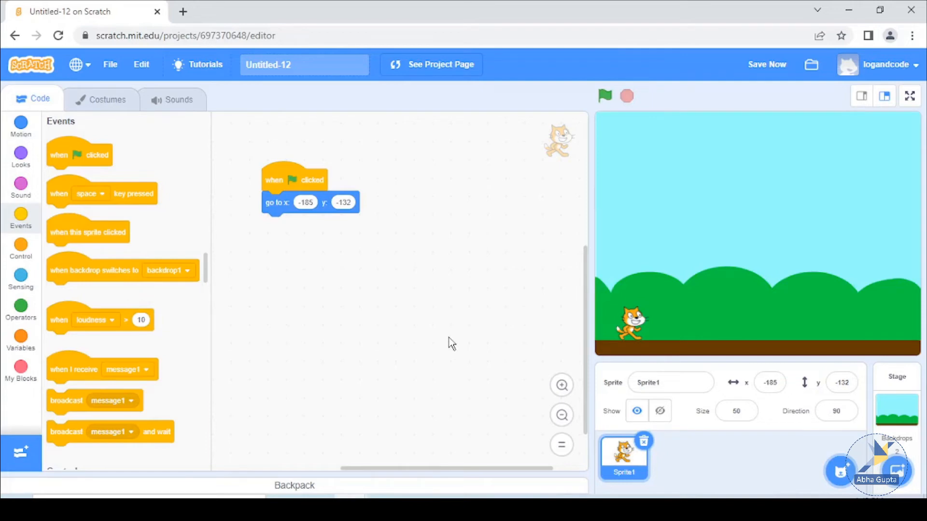
{"action": "mouse_move", "coordinate": [588, 421]}
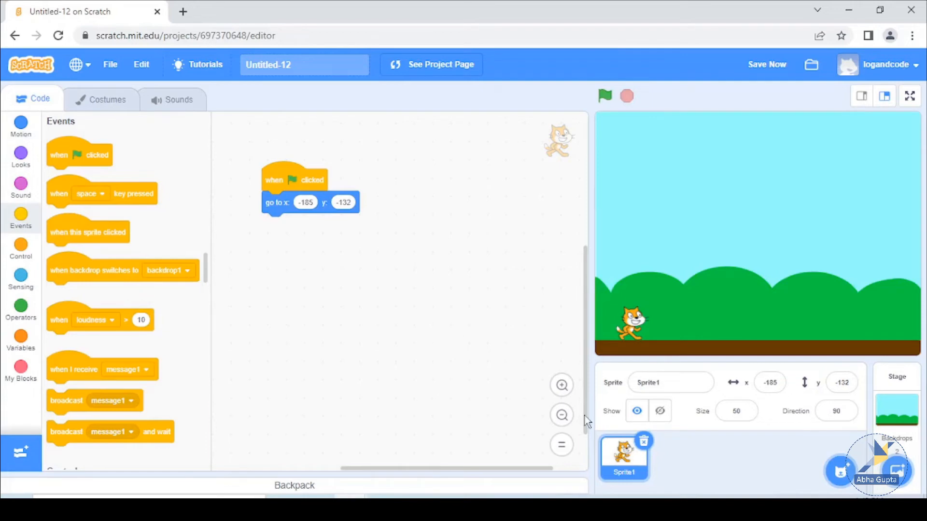
{"action": "mouse_move", "coordinate": [635, 352]}
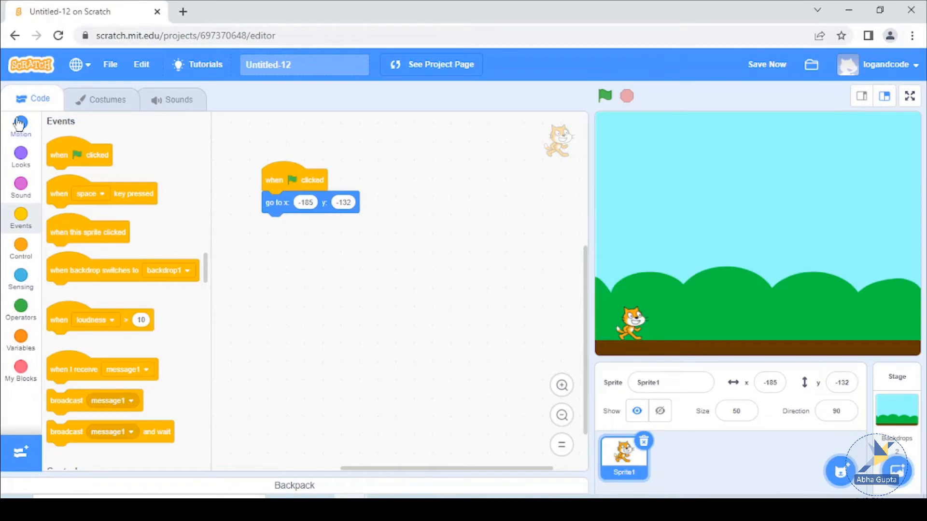
Build a 'when space key pressed' script with repeat 10 of 'change y by 10'.
{"action": "left_click", "coordinate": [21, 127]}
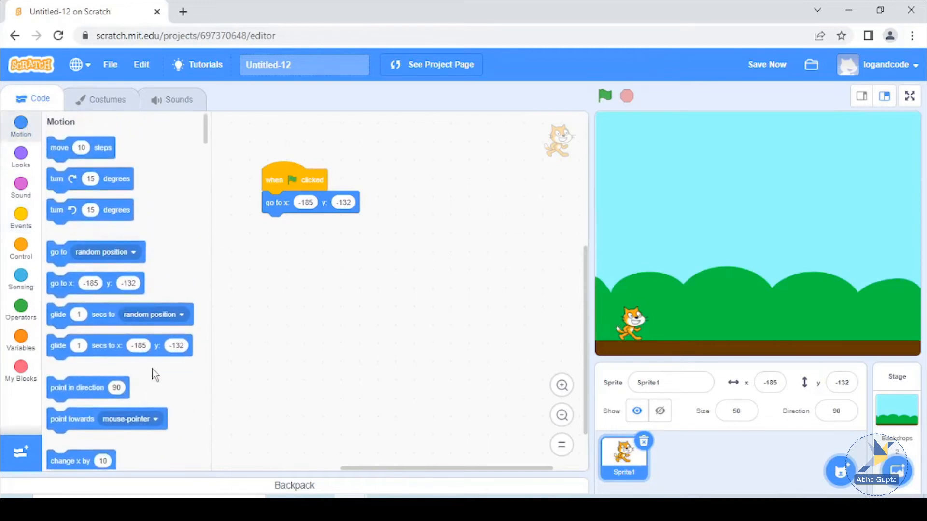
{"action": "scroll", "scroll_direction": "down", "scroll_amount": 3}
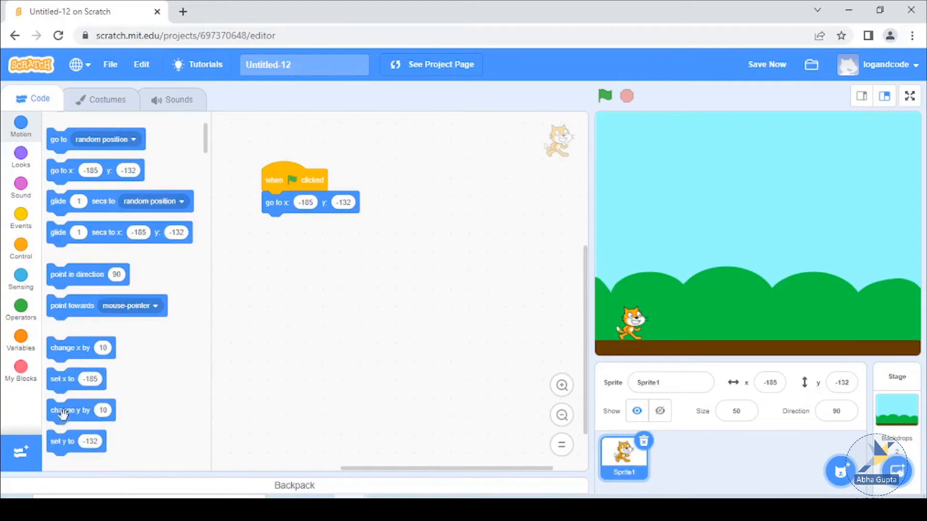
{"action": "left_click_drag", "start_coordinate": [80, 411], "coordinate": [443, 296]}
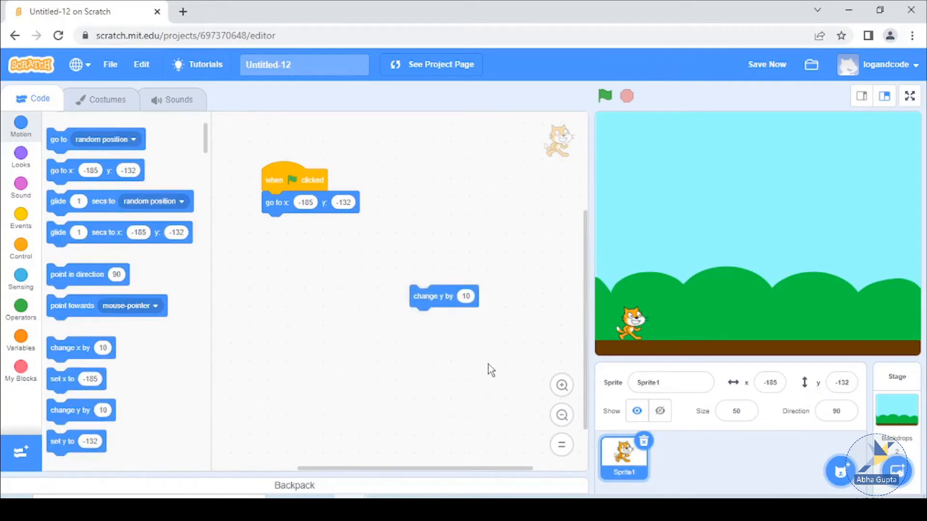
{"action": "mouse_move", "coordinate": [484, 365]}
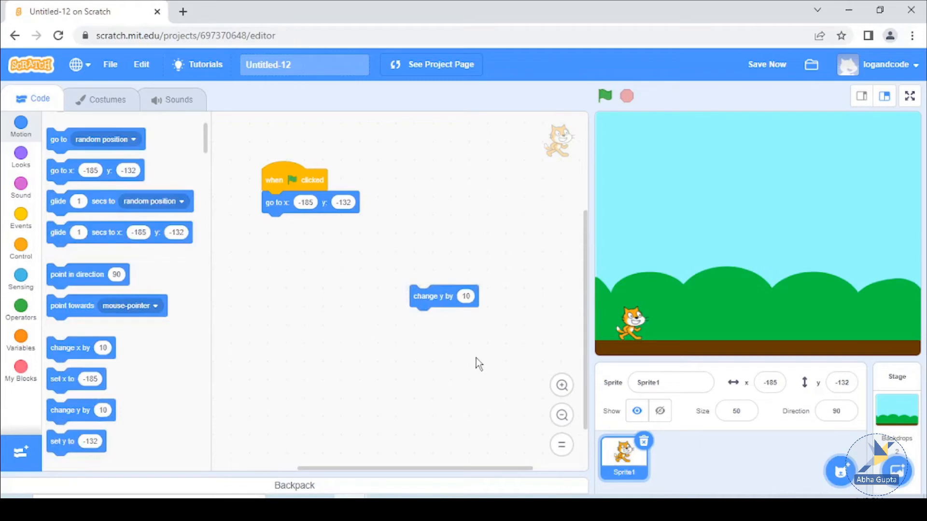
{"action": "mouse_move", "coordinate": [34, 217]}
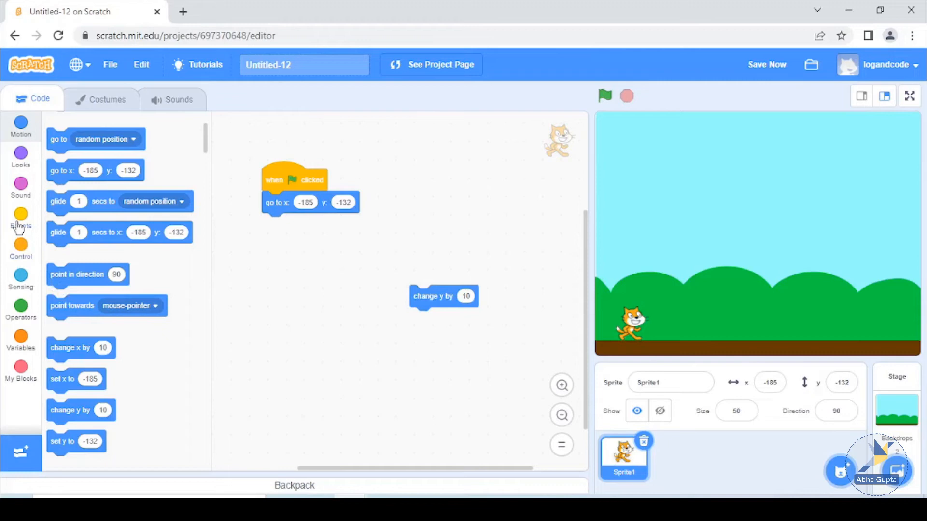
{"action": "left_click", "coordinate": [21, 219]}
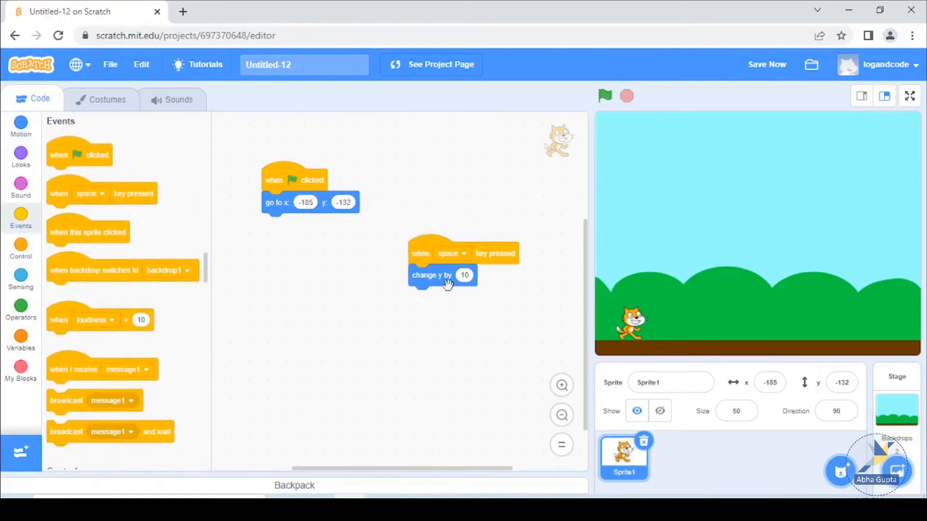
{"action": "left_click_drag", "start_coordinate": [442, 276], "coordinate": [446, 312]}
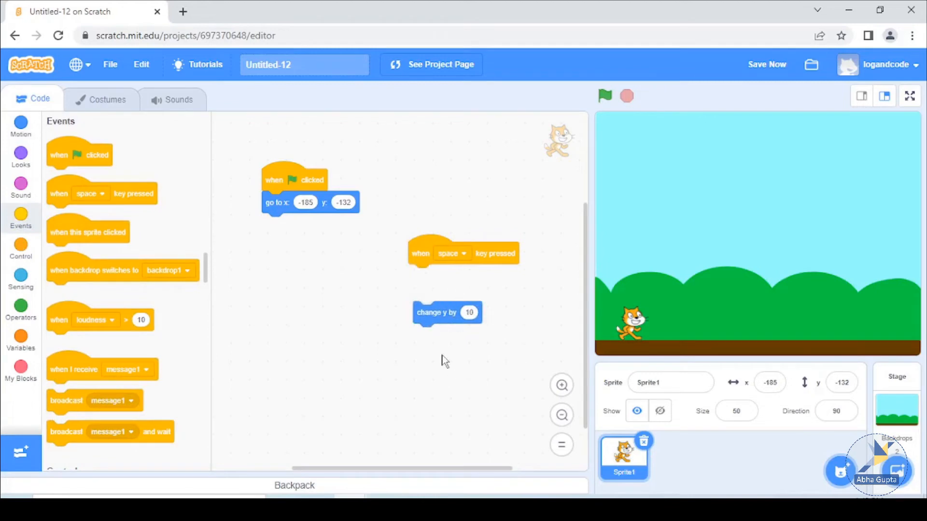
{"action": "left_click", "coordinate": [20, 248]}
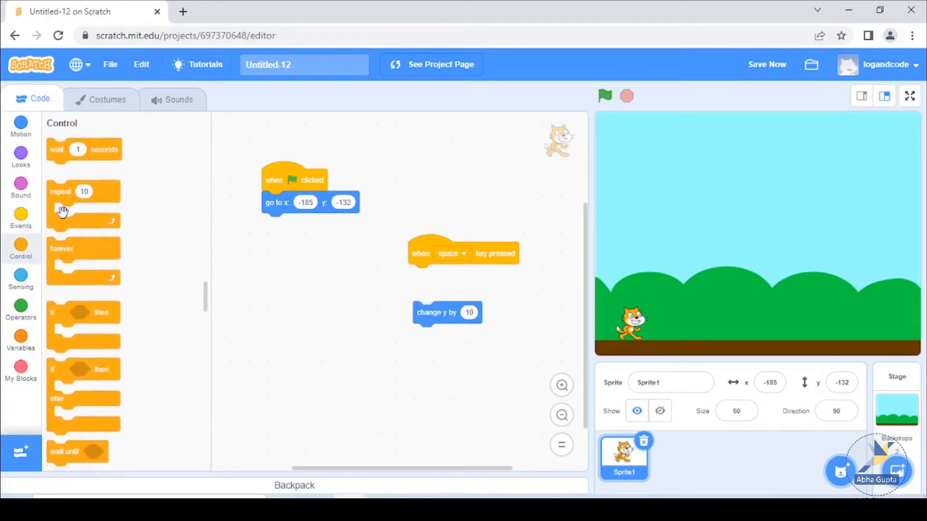
{"action": "left_click_drag", "start_coordinate": [73, 191], "coordinate": [432, 297]}
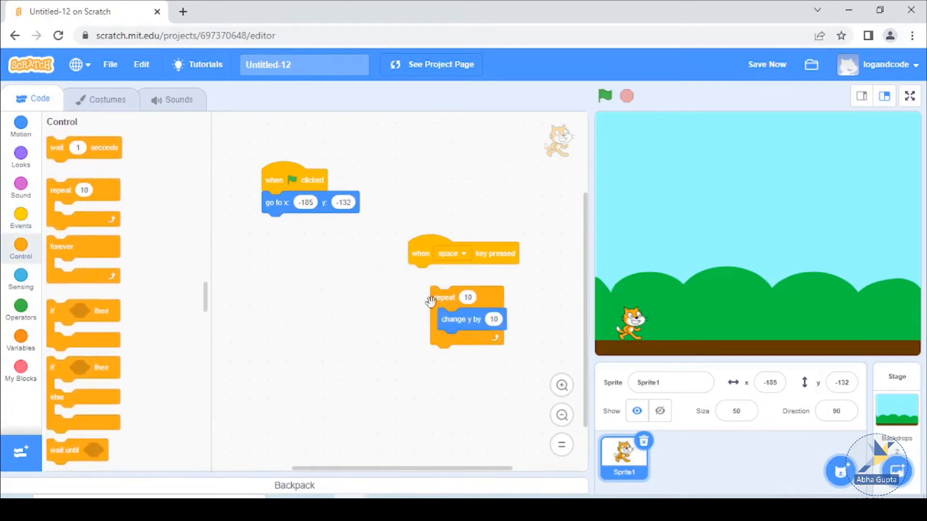
{"action": "left_click_drag", "start_coordinate": [445, 297], "coordinate": [437, 275]}
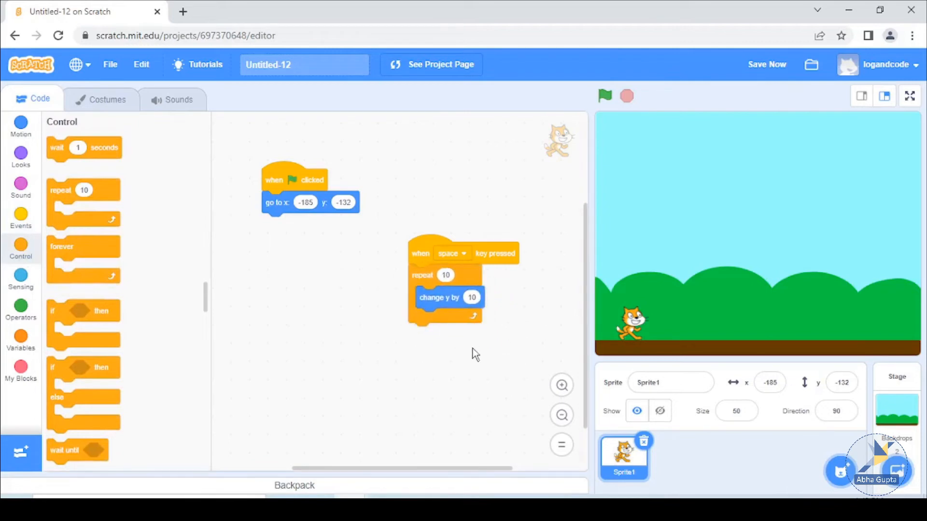
{"action": "mouse_move", "coordinate": [450, 366]}
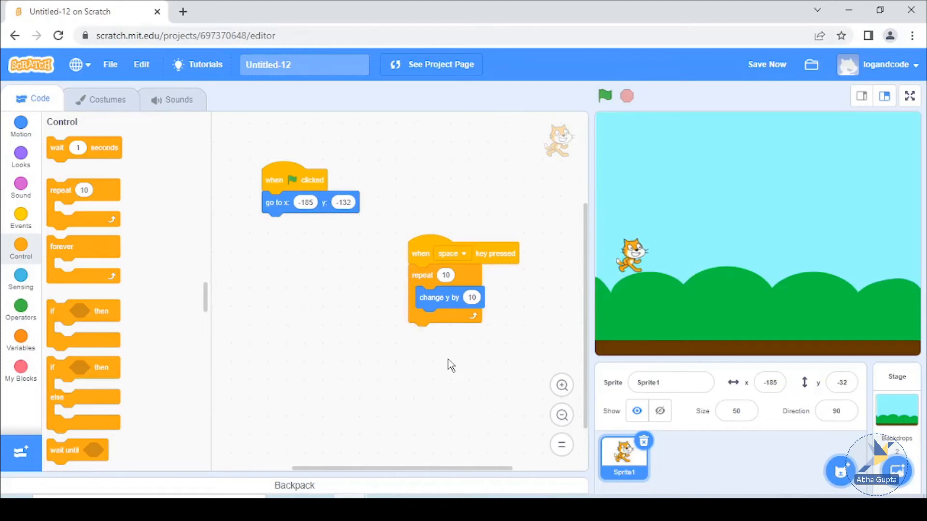
{"action": "mouse_move", "coordinate": [348, 395]}
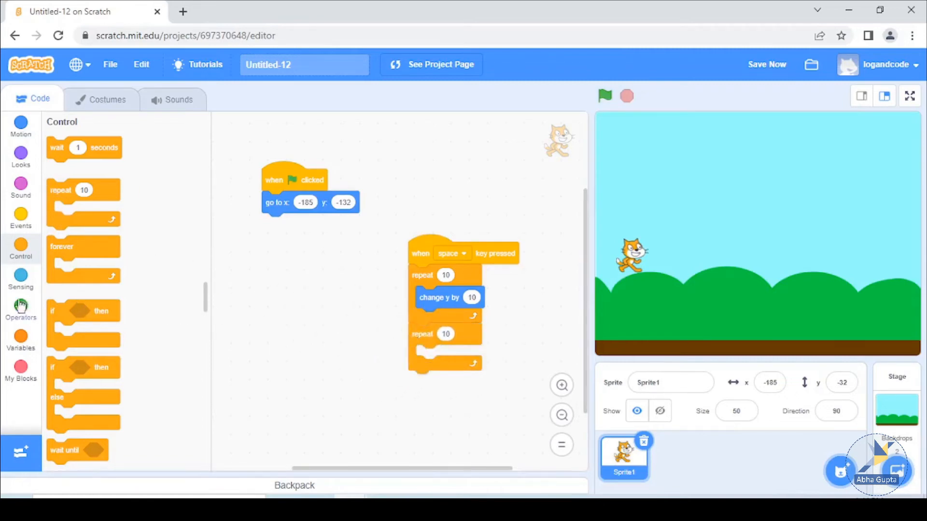
Add a second repeat 10 loop of 'change y by -10' and run the project.
{"action": "left_click", "coordinate": [21, 127]}
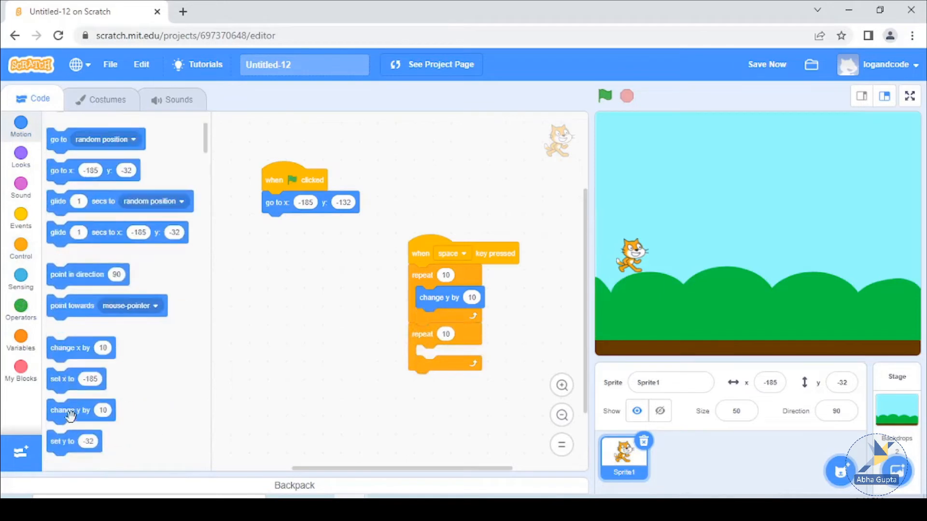
{"action": "left_click_drag", "start_coordinate": [81, 409], "coordinate": [447, 356]}
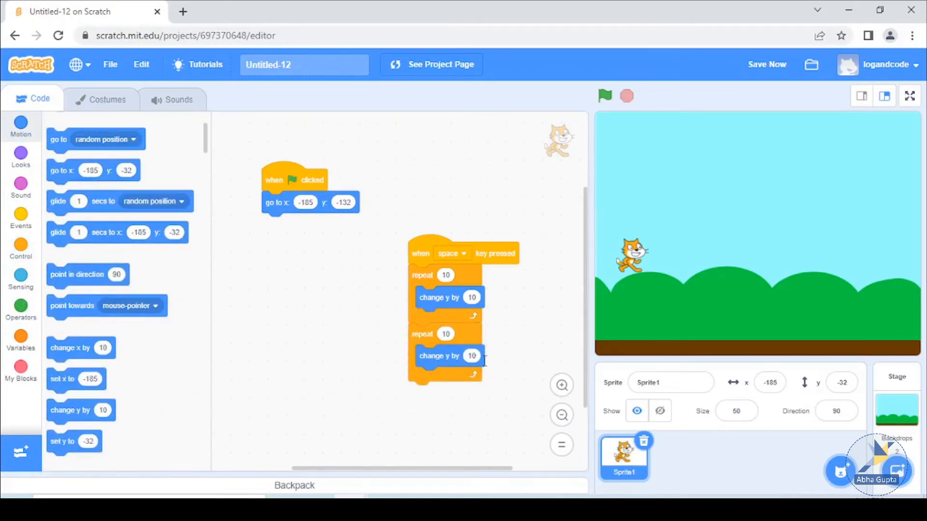
{"action": "left_click", "coordinate": [471, 355]}
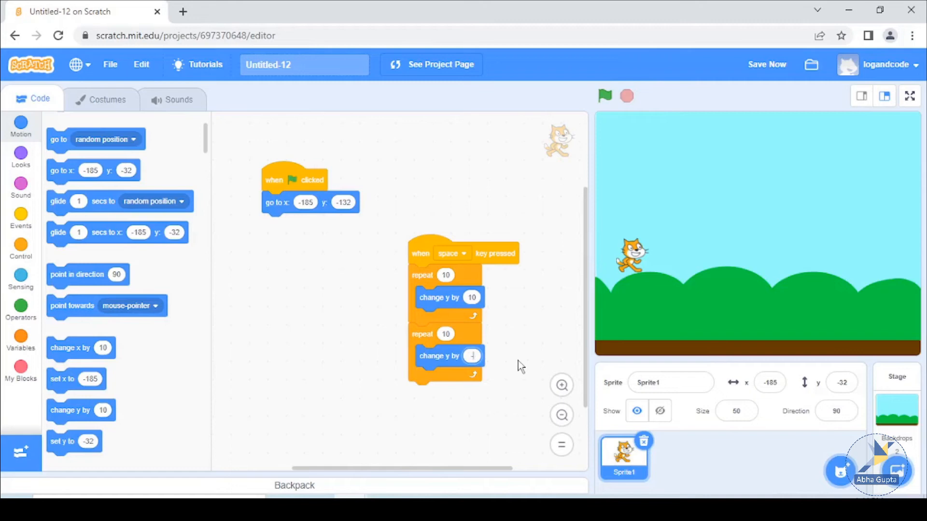
{"action": "type", "text": "-10"}
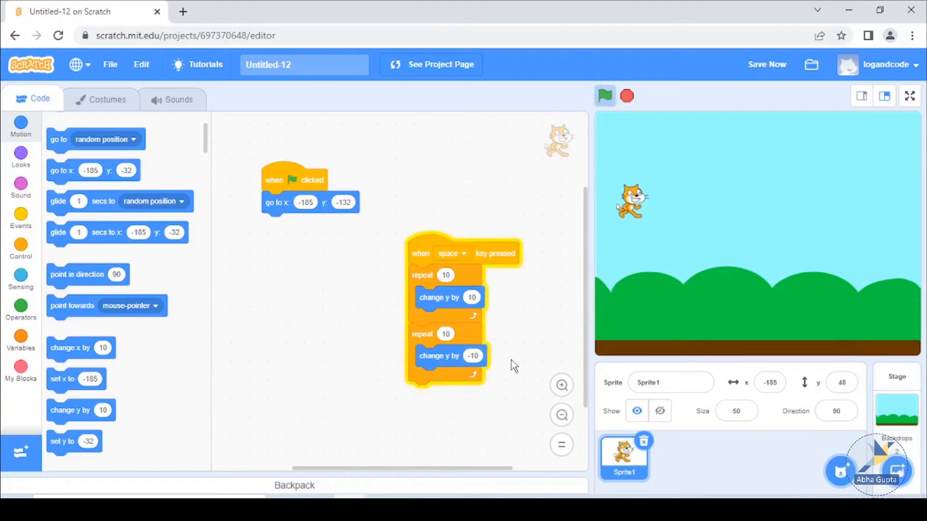
{"action": "left_click", "coordinate": [605, 96]}
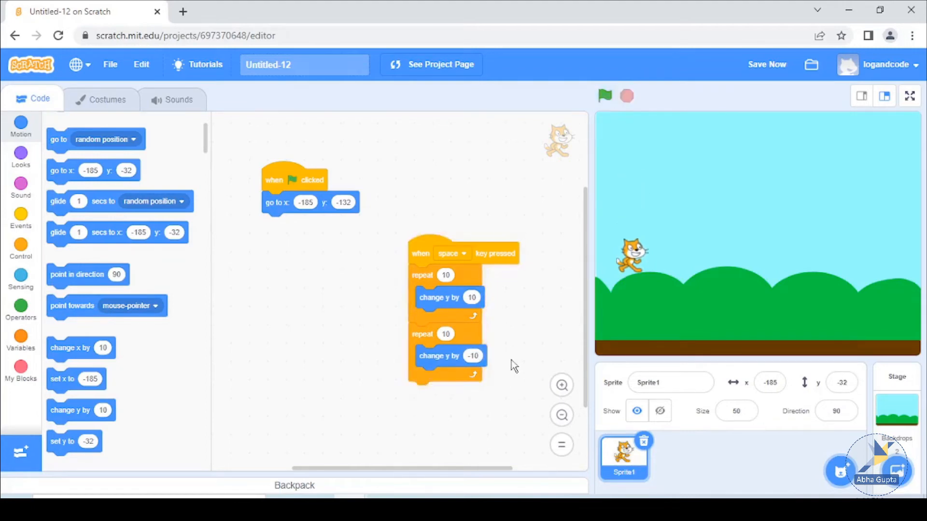
{"action": "left_click", "coordinate": [604, 96]}
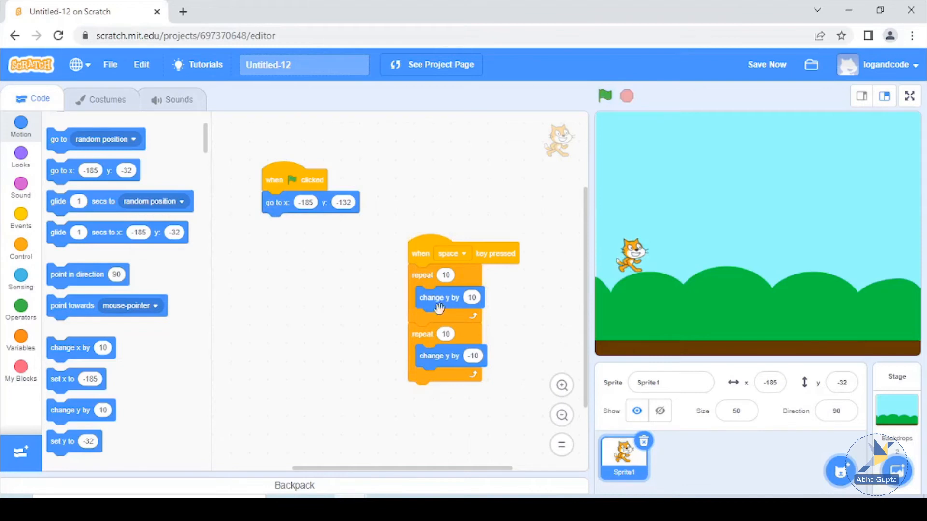
{"action": "mouse_move", "coordinate": [476, 435]}
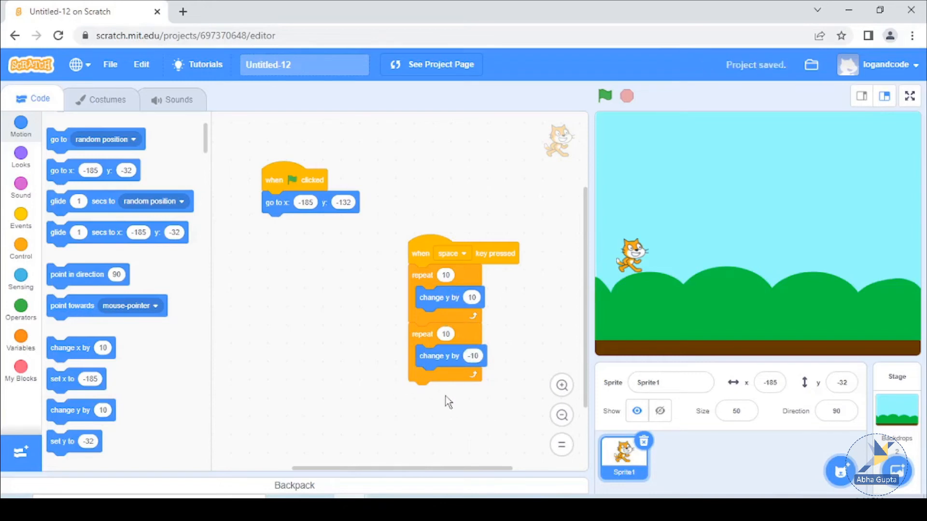
{"action": "mouse_move", "coordinate": [431, 276]}
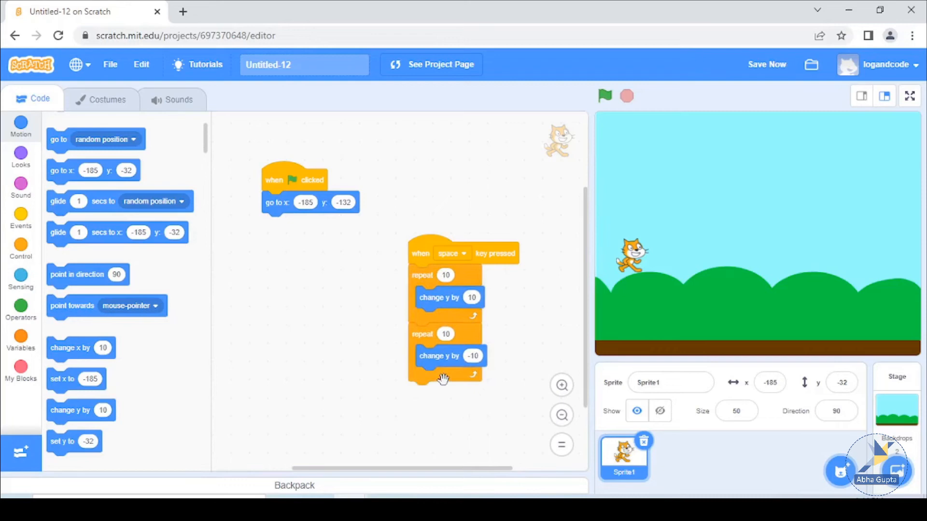
{"action": "mouse_move", "coordinate": [458, 419]}
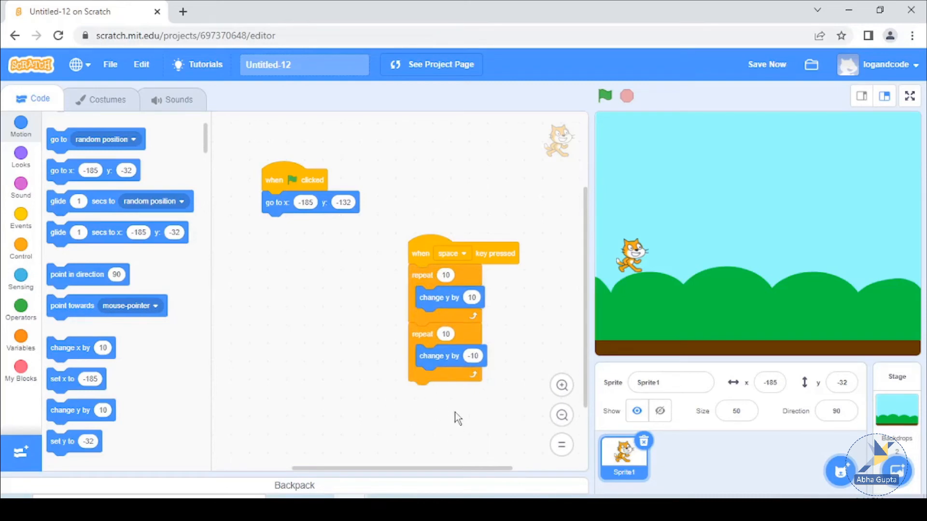
{"action": "mouse_move", "coordinate": [419, 418]}
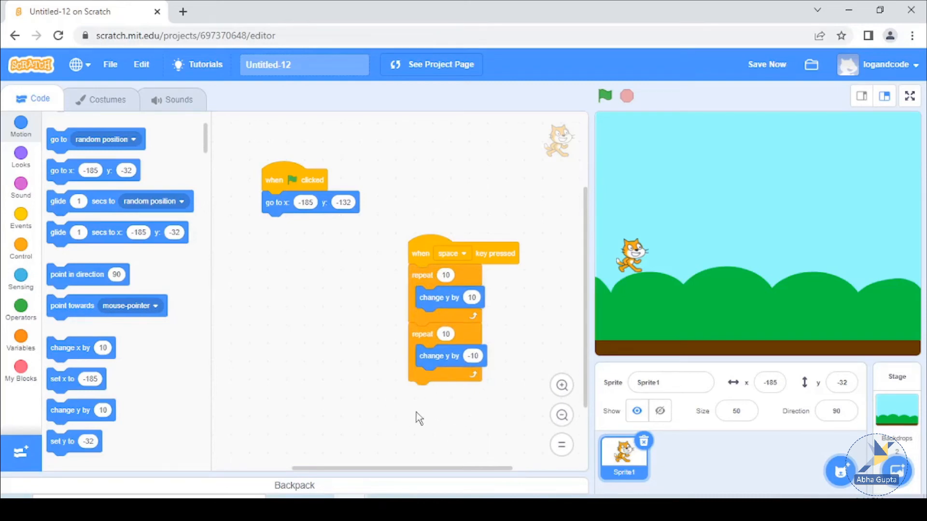
Create a new variable named points.
{"action": "left_click", "coordinate": [21, 308]}
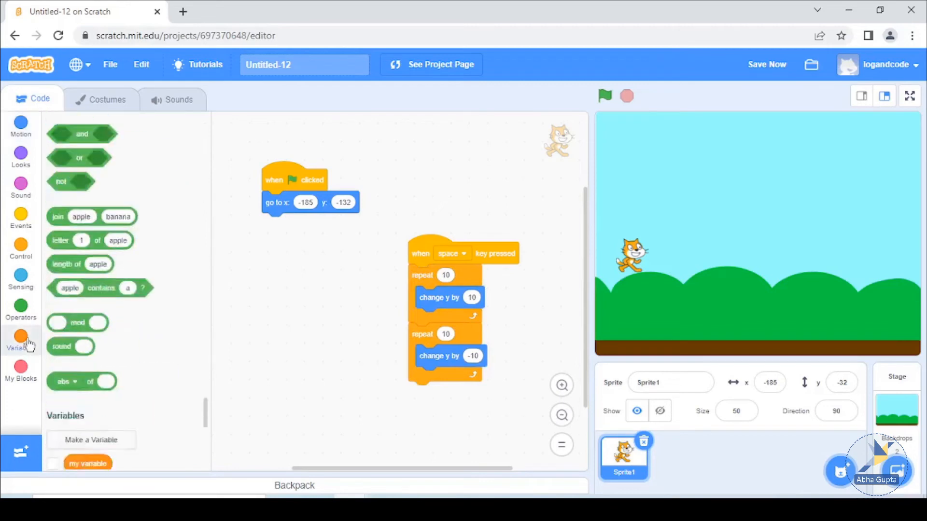
{"action": "left_click", "coordinate": [21, 340]}
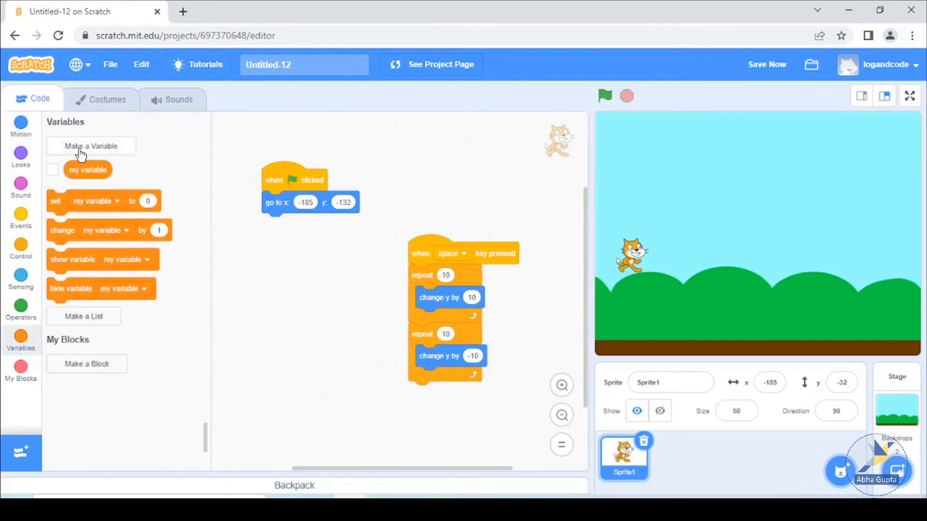
{"action": "left_click", "coordinate": [90, 146]}
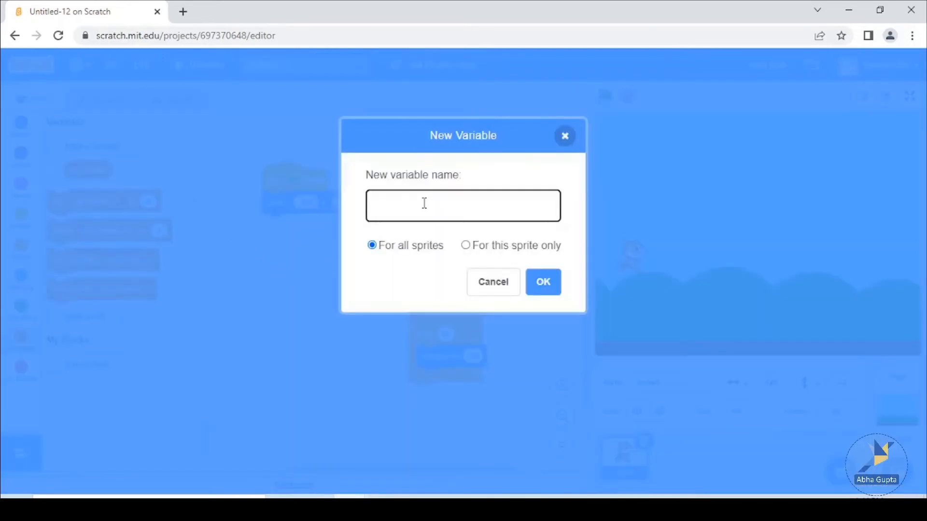
{"action": "type", "text": "point"}
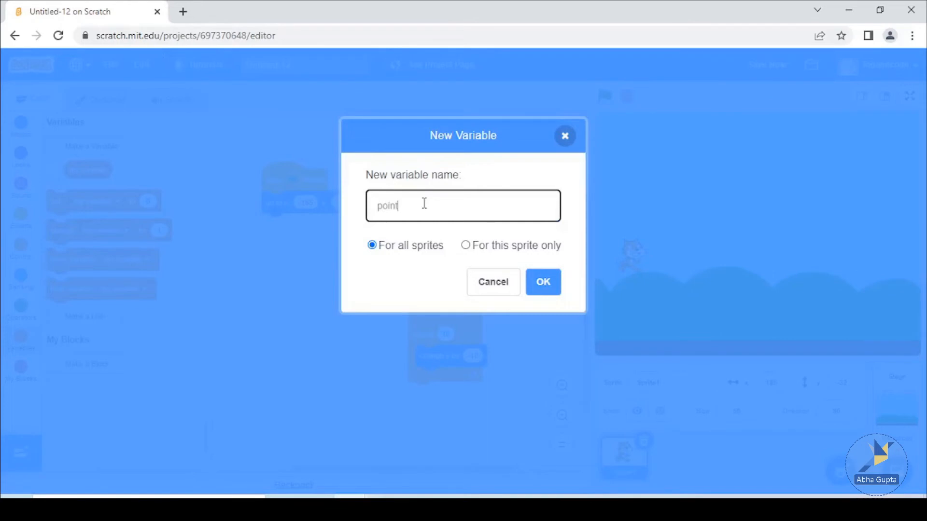
{"action": "type", "text": "s"}
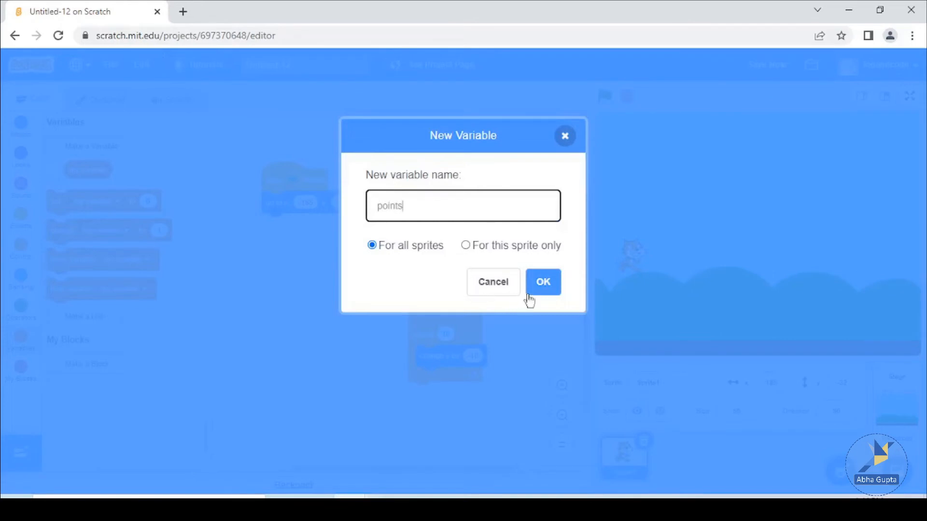
{"action": "left_click", "coordinate": [542, 282]}
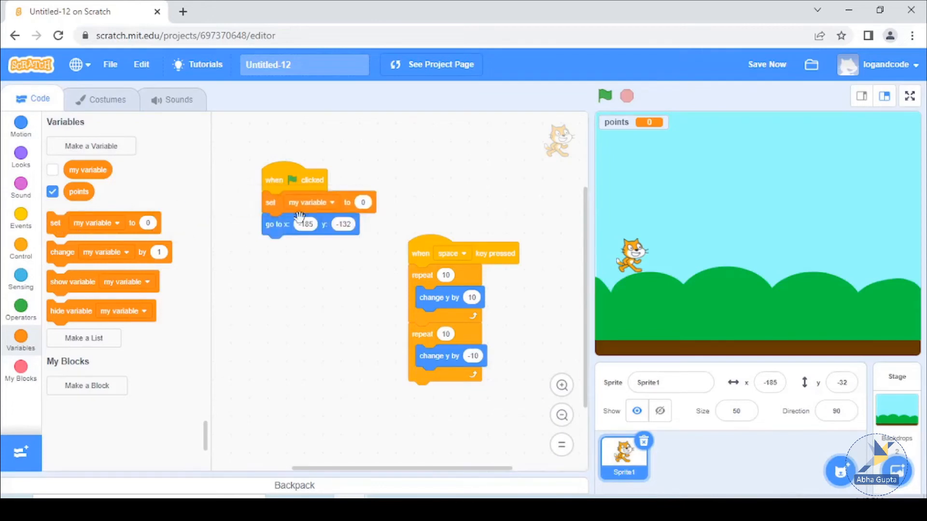
Set points to 0 at game start and change points by 1 after the jump loops.
{"action": "left_click", "coordinate": [311, 202]}
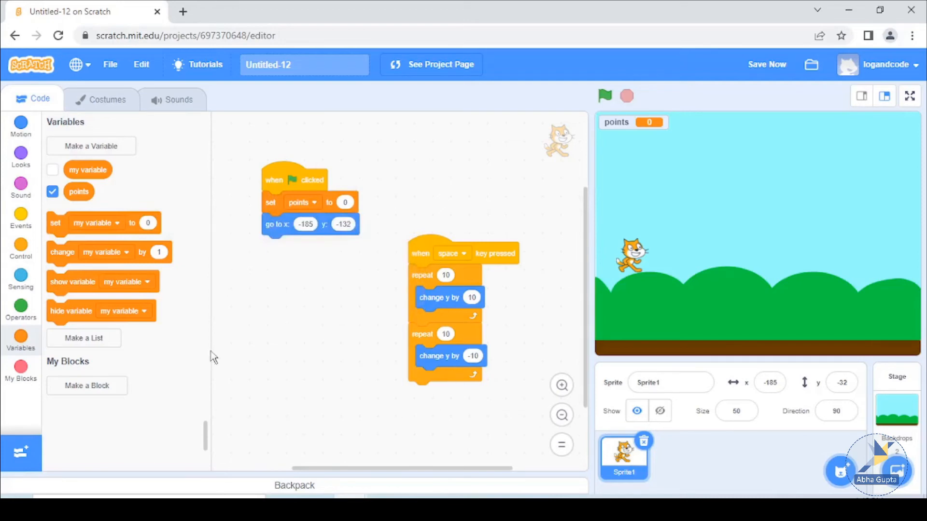
{"action": "left_click_drag", "start_coordinate": [109, 252], "coordinate": [490, 445]}
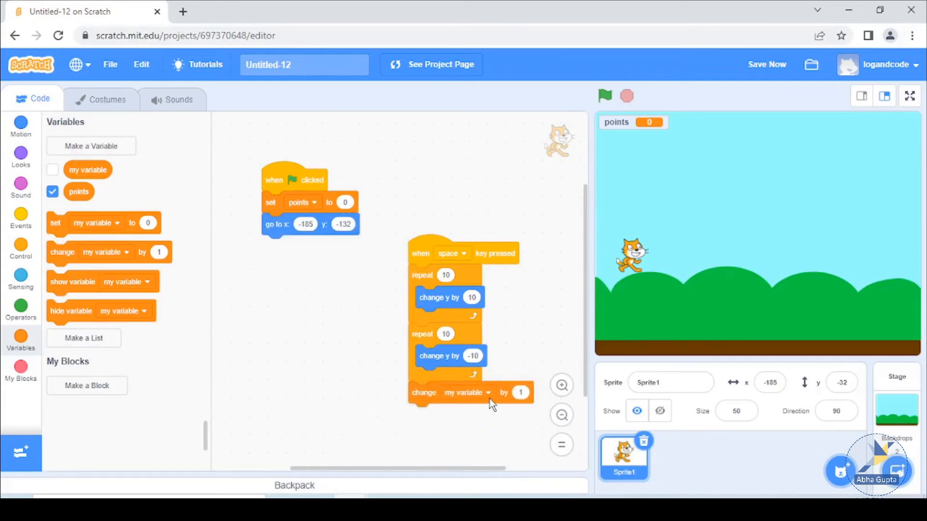
{"action": "left_click", "coordinate": [466, 392]}
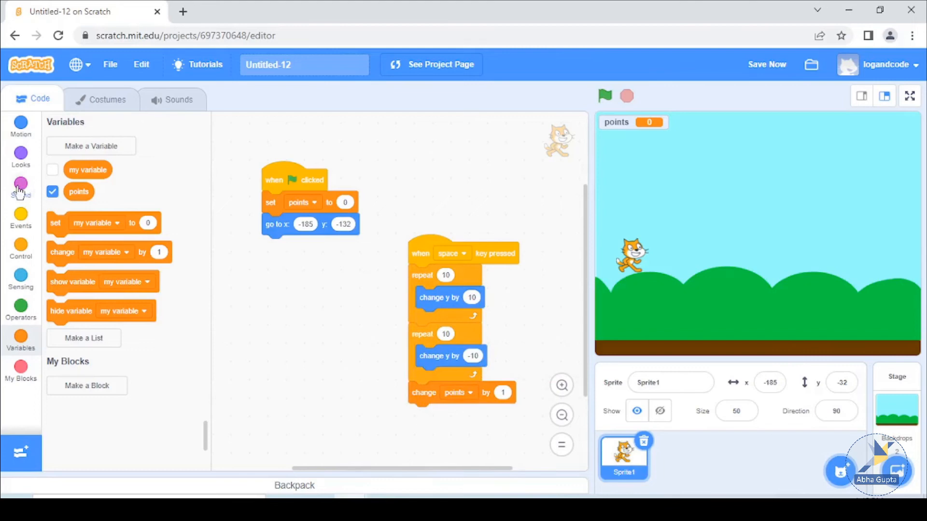
Add 'start sound Meow' at the top of the space-key jump script.
{"action": "left_click", "coordinate": [20, 188]}
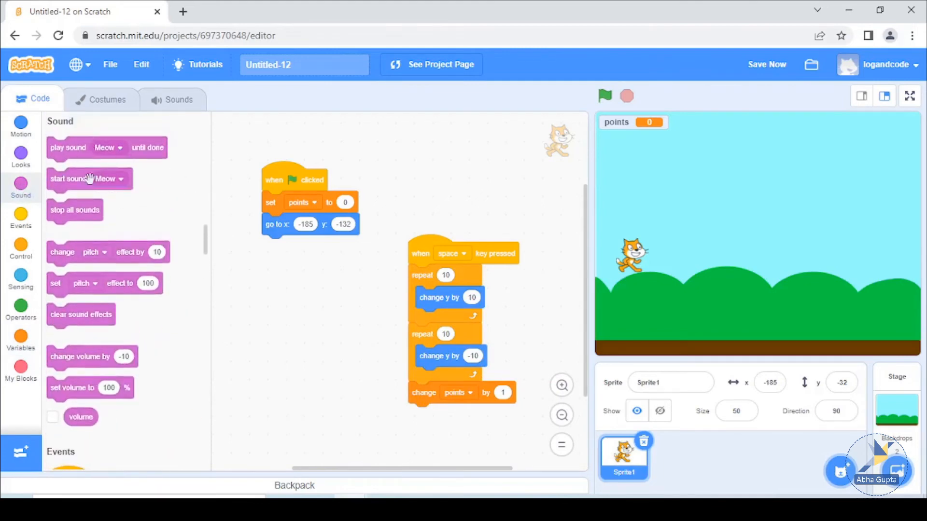
{"action": "left_click_drag", "start_coordinate": [89, 178], "coordinate": [414, 278]}
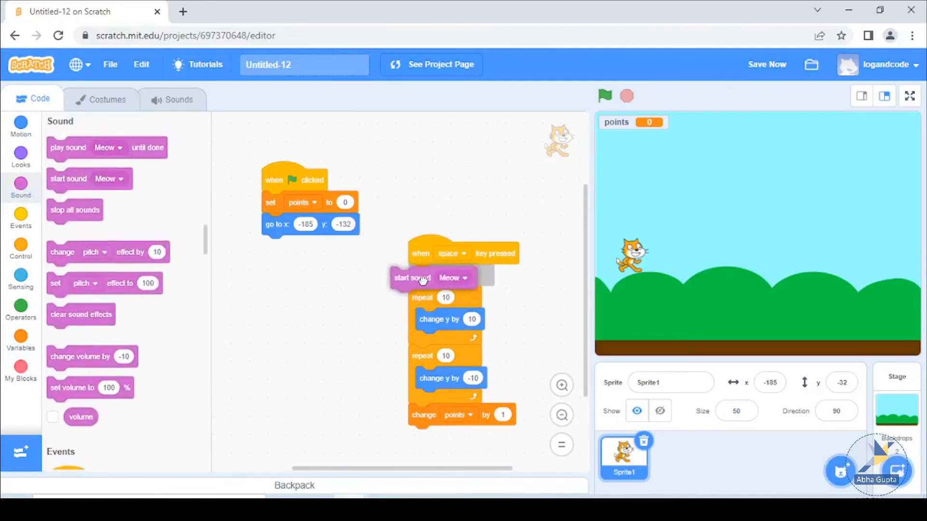
{"action": "left_click", "coordinate": [465, 277]}
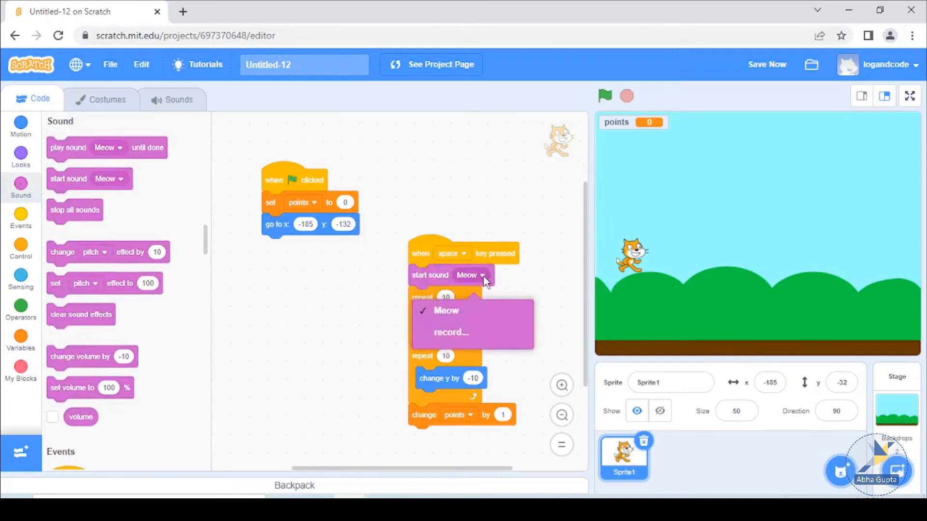
{"action": "mouse_move", "coordinate": [460, 319]}
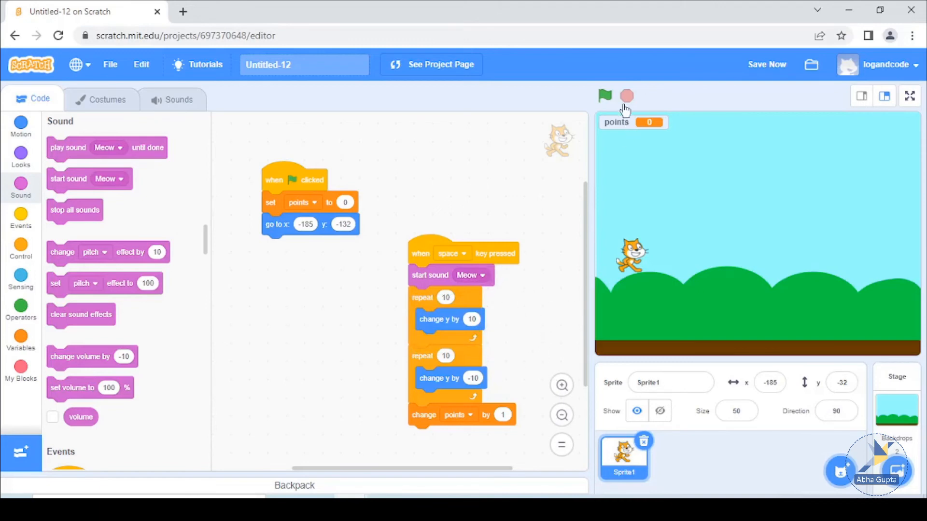
Run the game and press space to check the points score rises.
{"action": "left_click", "coordinate": [603, 95]}
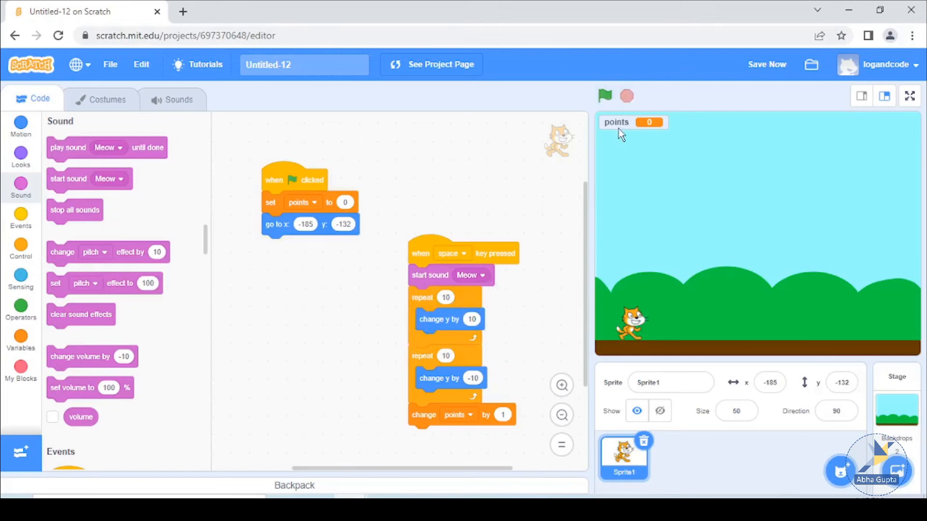
{"action": "left_click", "coordinate": [604, 95]}
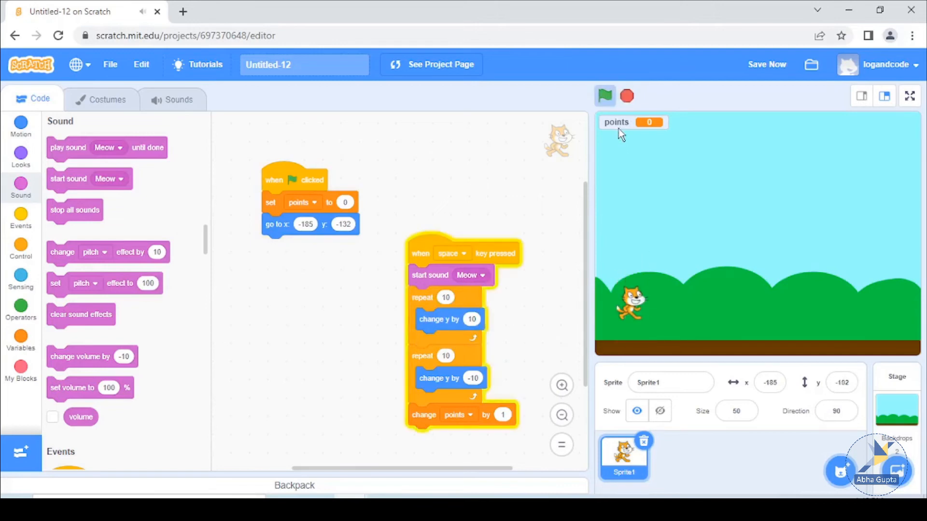
{"action": "key", "text": "space"}
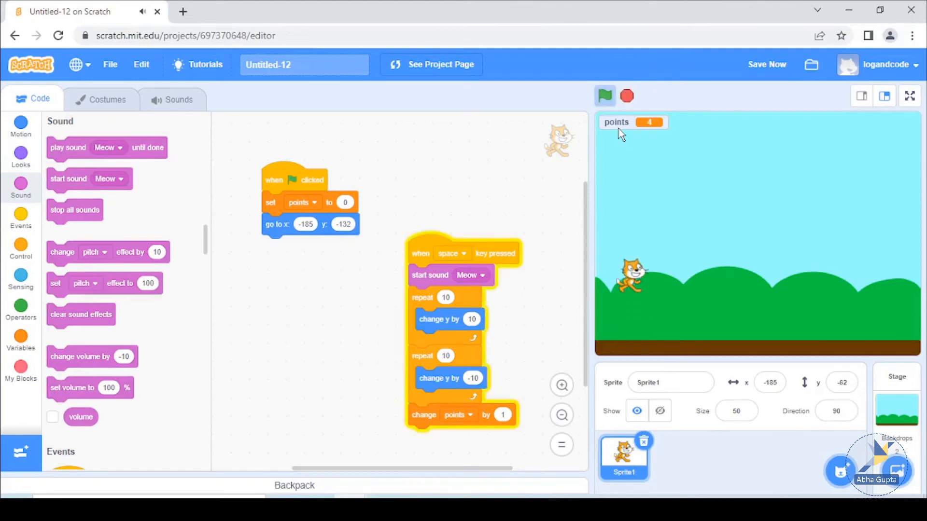
{"action": "left_click", "coordinate": [604, 95]}
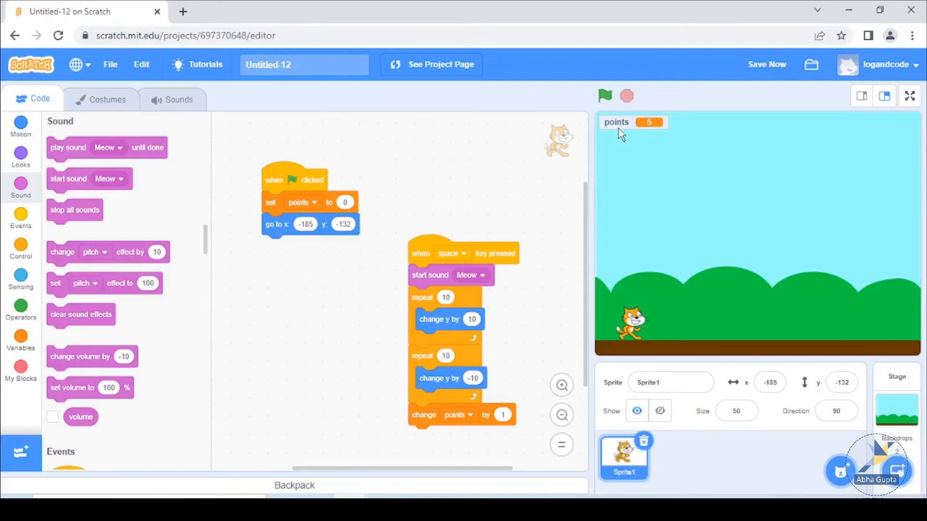
{"action": "mouse_move", "coordinate": [706, 464]}
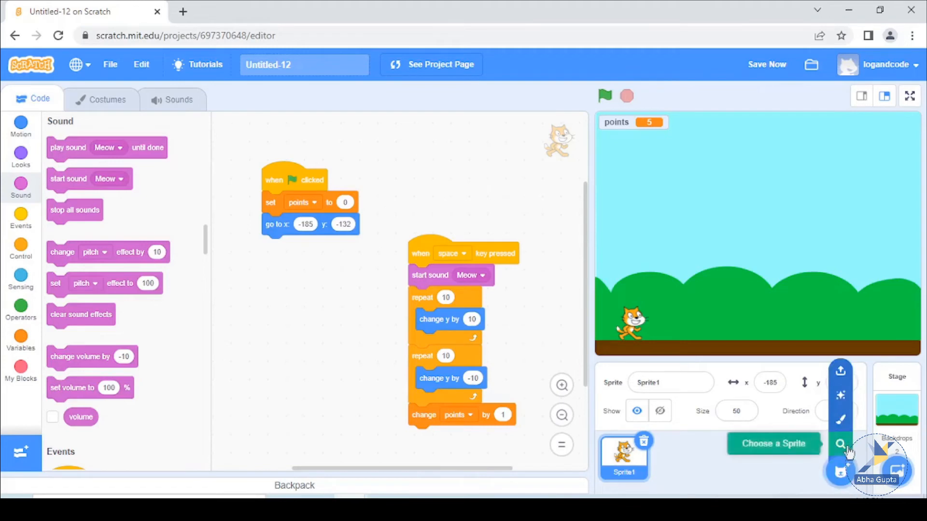
Add the Donut sprite from the Food category of the sprite library.
{"action": "left_click", "coordinate": [840, 444]}
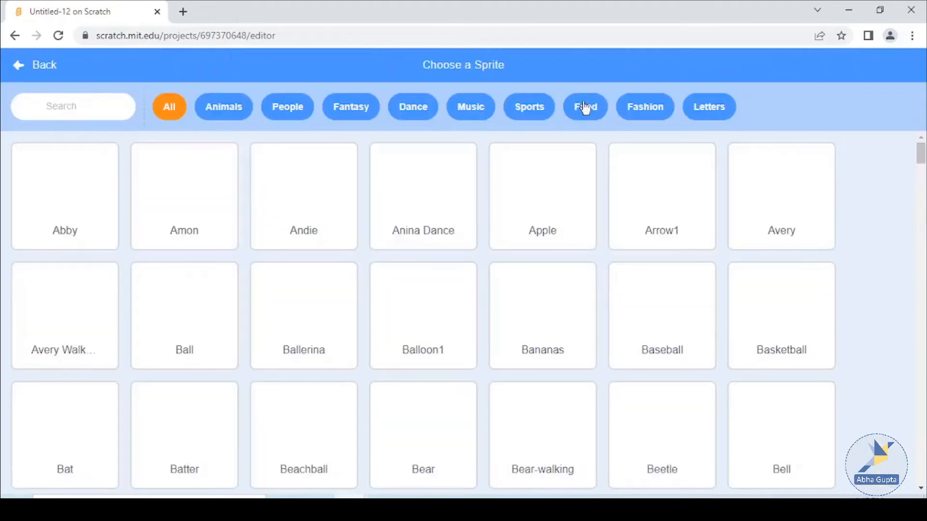
{"action": "left_click", "coordinate": [34, 64]}
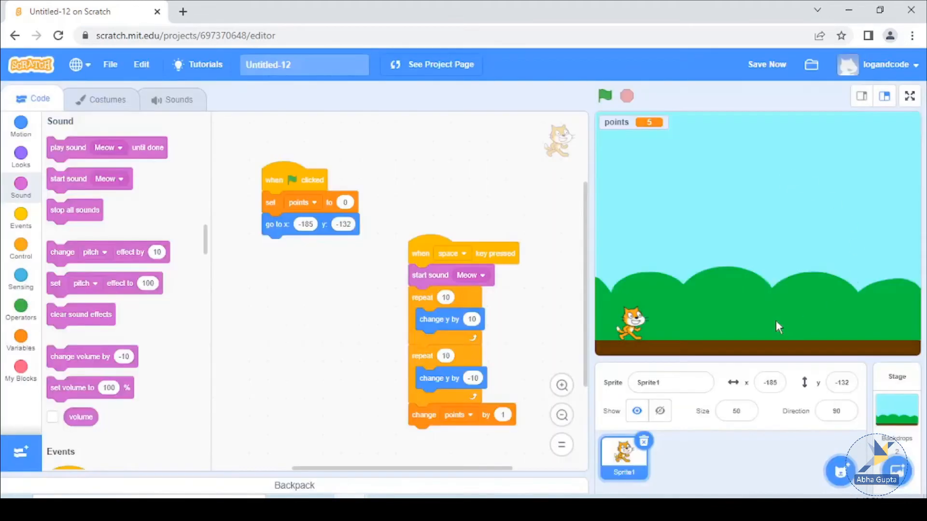
{"action": "left_click", "coordinate": [677, 458]}
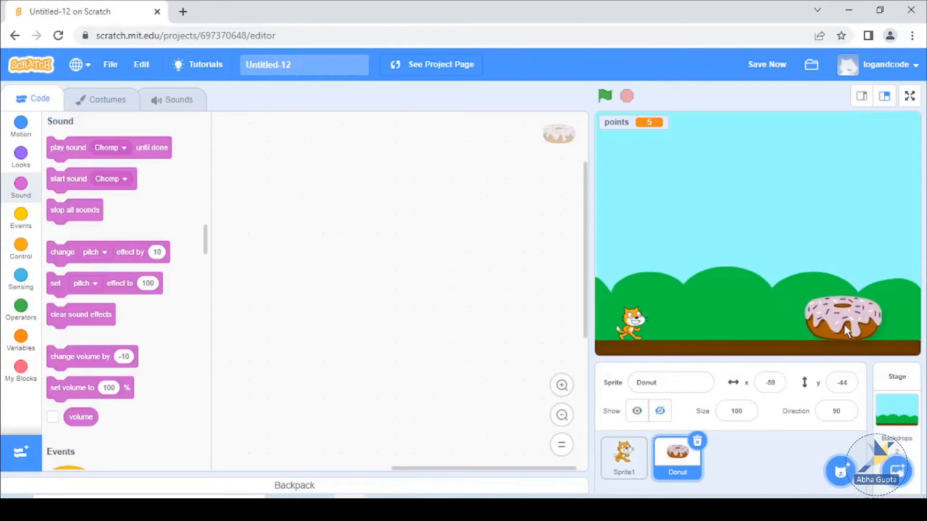
Set the donut's size to 20, place it on the right ground, and add a go-to block.
{"action": "left_click", "coordinate": [735, 411]}
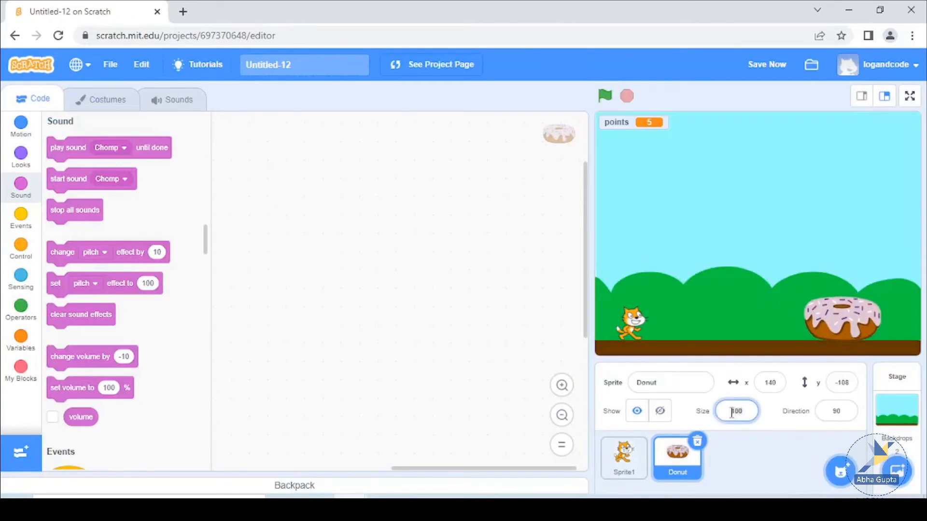
{"action": "type", "text": "20"}
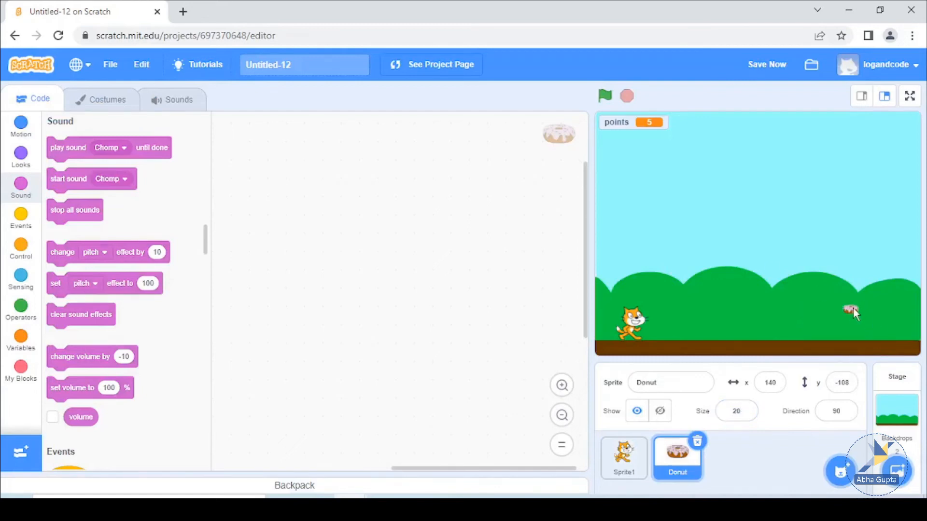
{"action": "left_click_drag", "start_coordinate": [850, 312], "coordinate": [853, 337]}
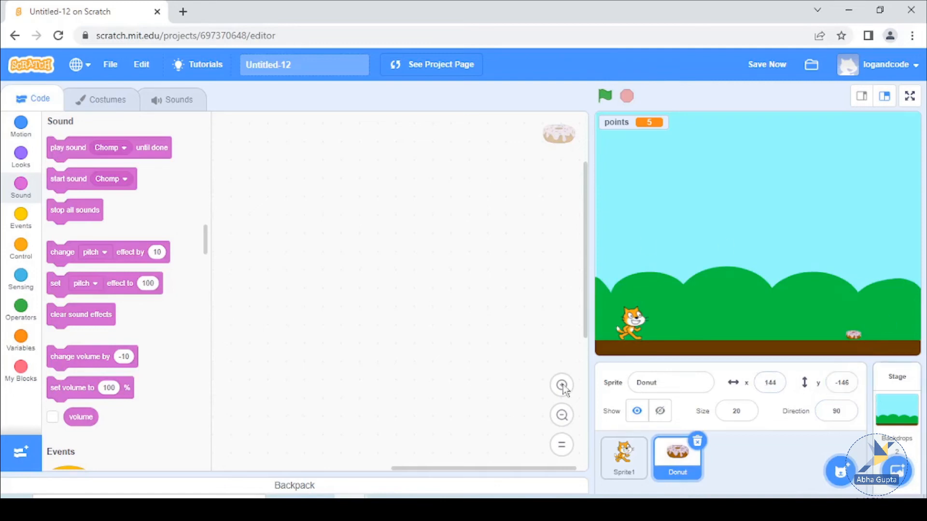
{"action": "mouse_move", "coordinate": [21, 127]}
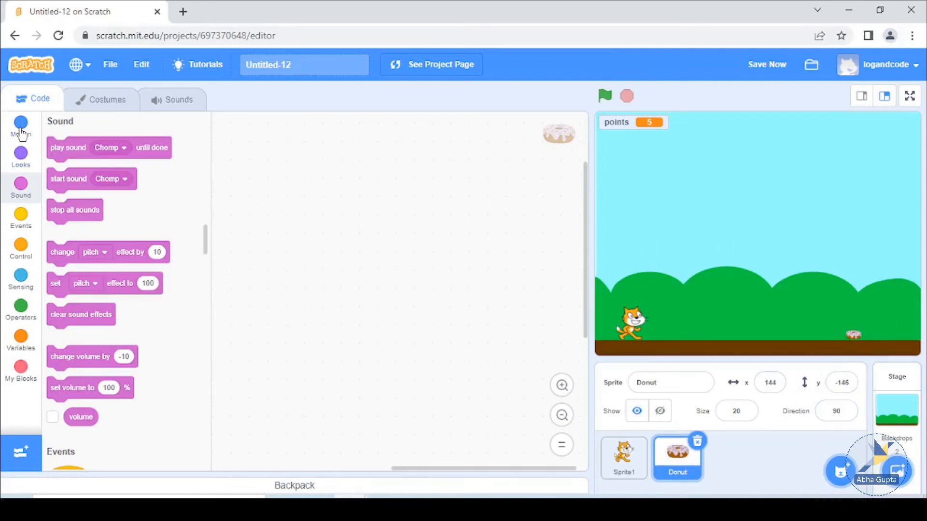
{"action": "left_click", "coordinate": [21, 124]}
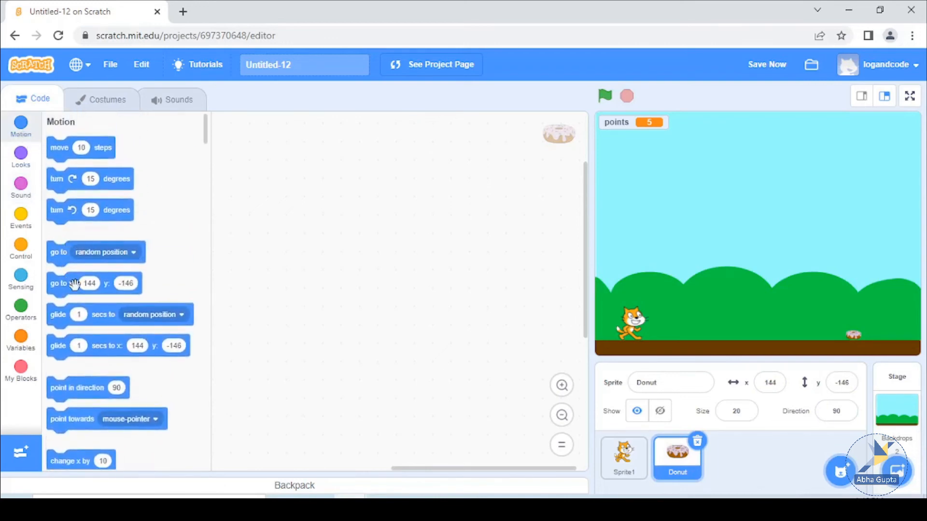
{"action": "left_click_drag", "start_coordinate": [82, 284], "coordinate": [437, 311]}
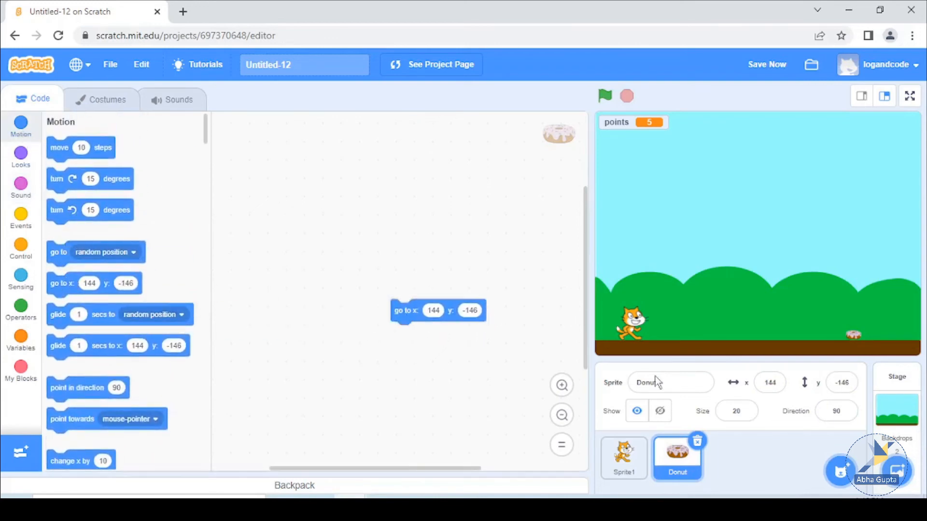
{"action": "mouse_move", "coordinate": [857, 348]}
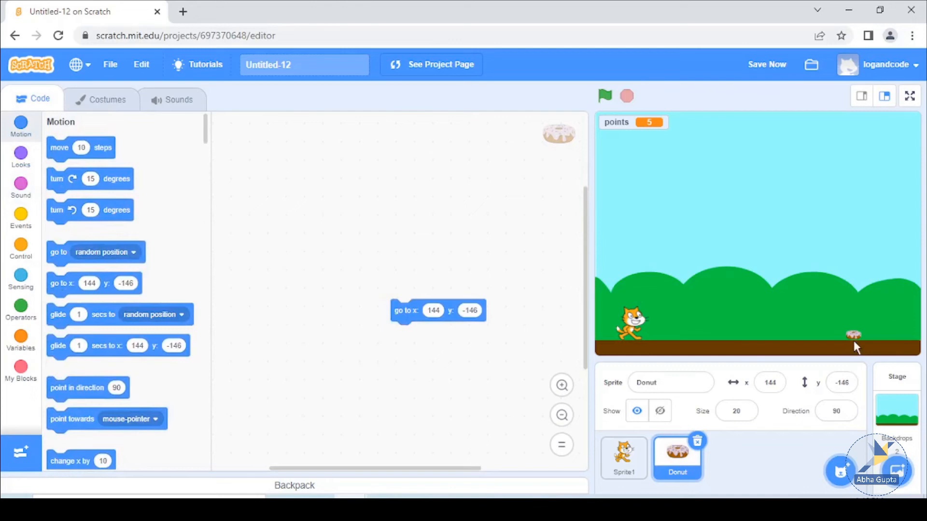
{"action": "mouse_move", "coordinate": [687, 338]}
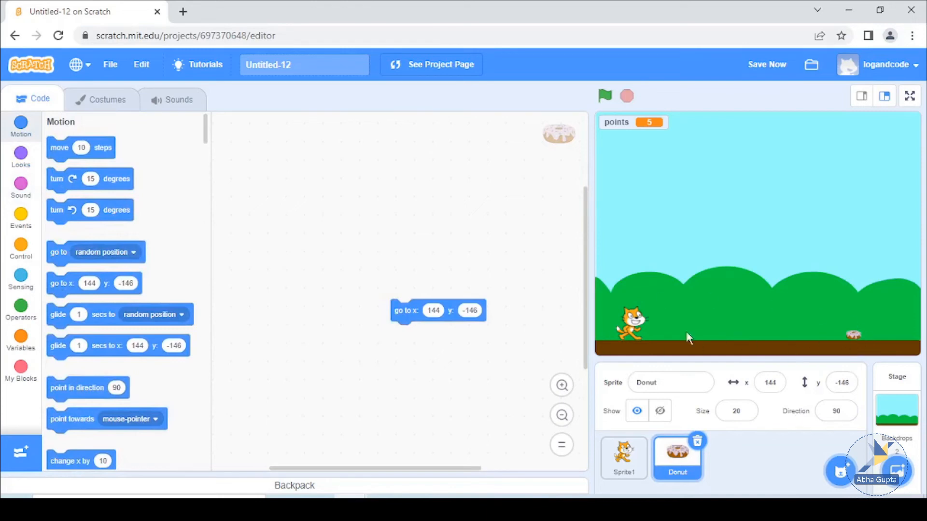
{"action": "mouse_move", "coordinate": [857, 342]}
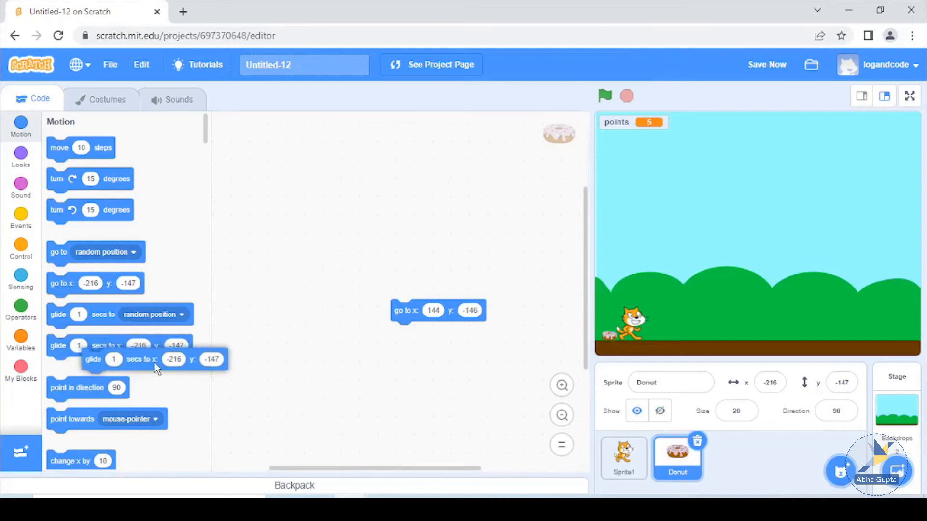
Add 'glide 1 secs to x: -216 y: -147' beneath the donut's go-to block.
{"action": "left_click_drag", "start_coordinate": [153, 359], "coordinate": [463, 332]}
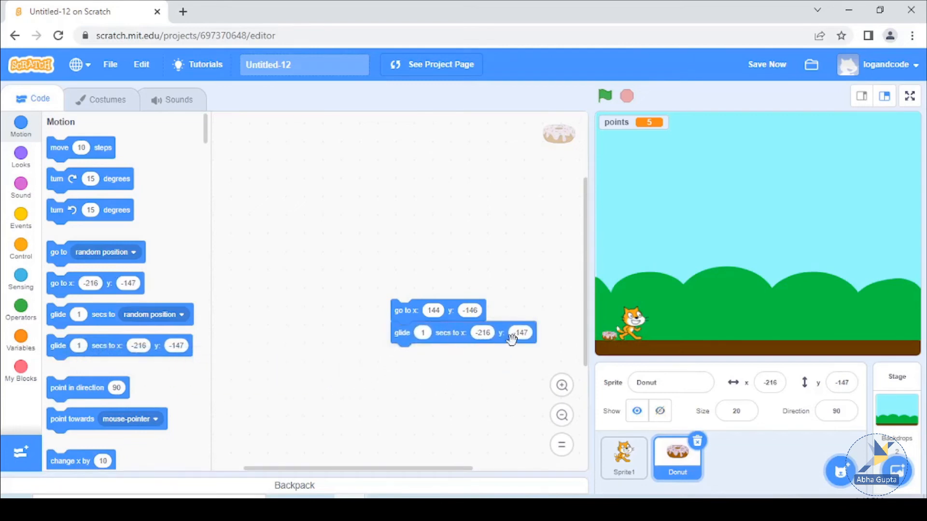
{"action": "mouse_move", "coordinate": [650, 346]}
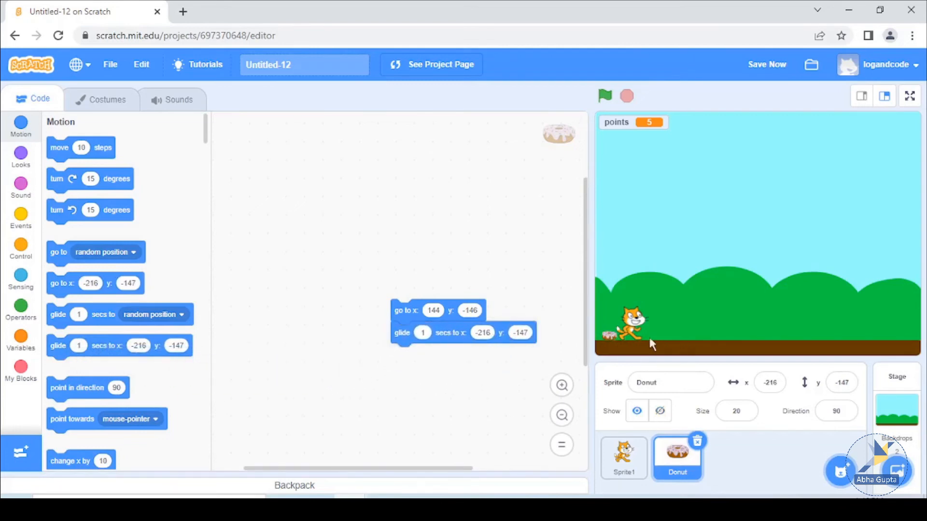
{"action": "mouse_move", "coordinate": [486, 365]}
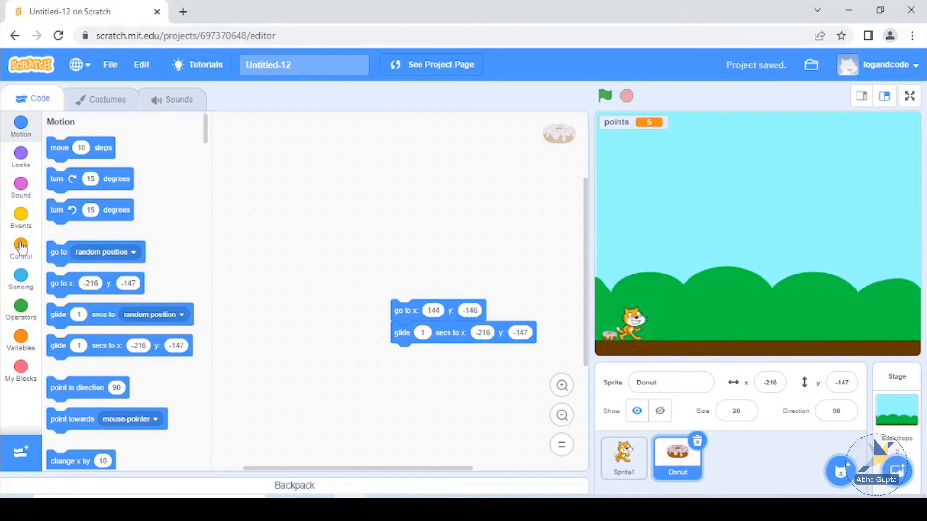
Wrap the donut's go-to and glide in a forever loop under a green flag, then stop the game.
{"action": "left_click", "coordinate": [20, 248]}
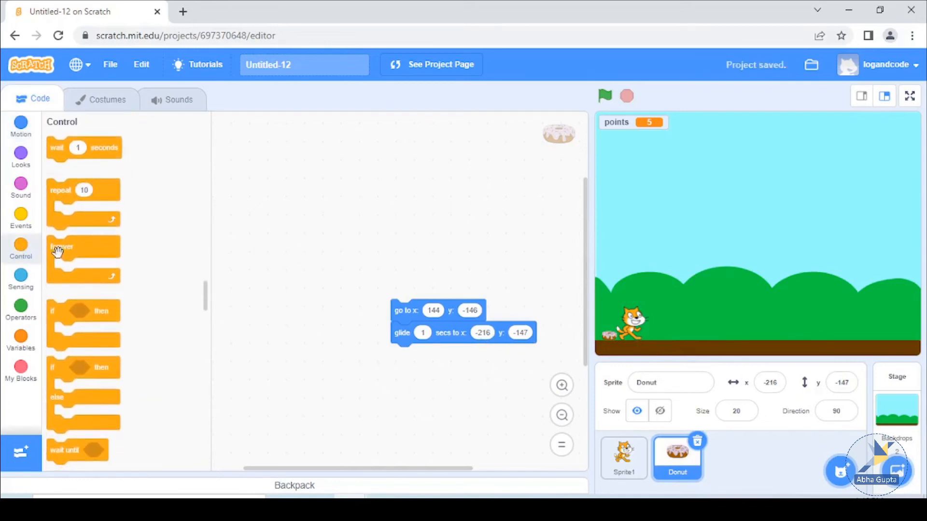
{"action": "left_click_drag", "start_coordinate": [83, 255], "coordinate": [402, 301]}
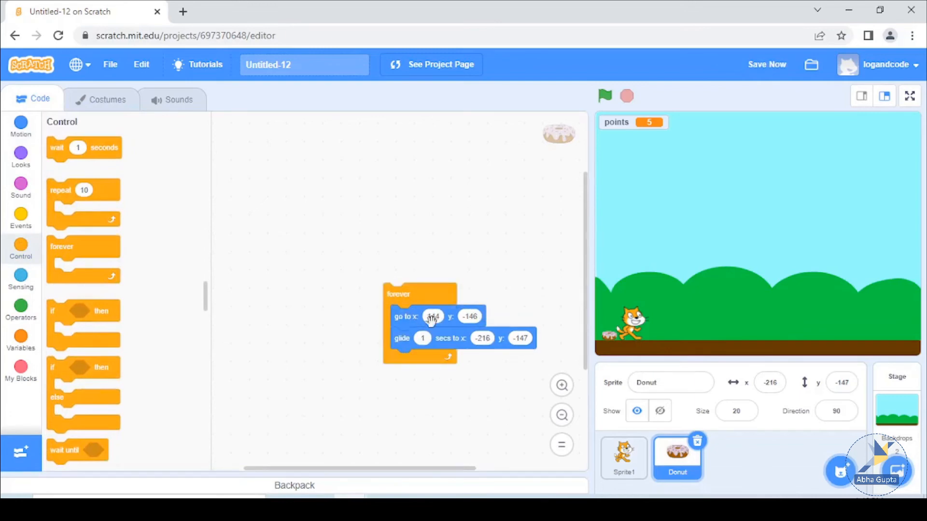
{"action": "left_click", "coordinate": [20, 218]}
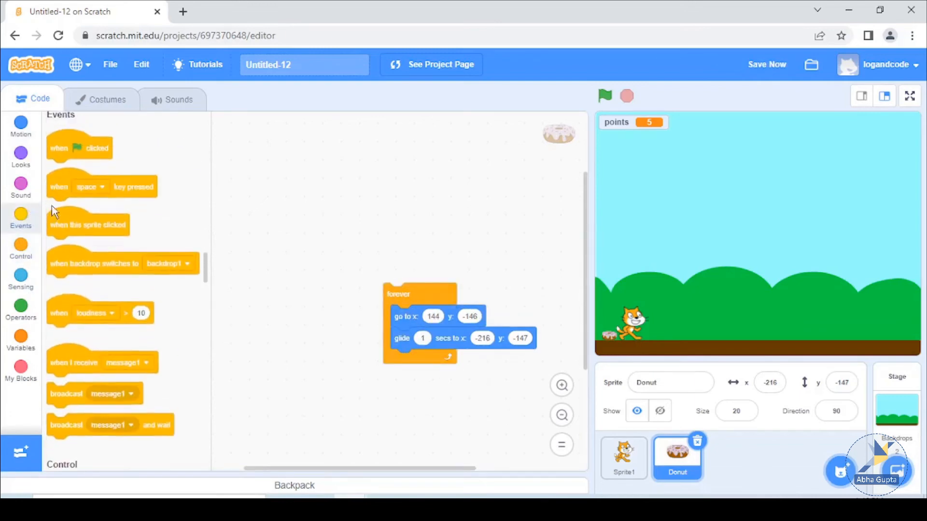
{"action": "left_click_drag", "start_coordinate": [78, 148], "coordinate": [419, 266]}
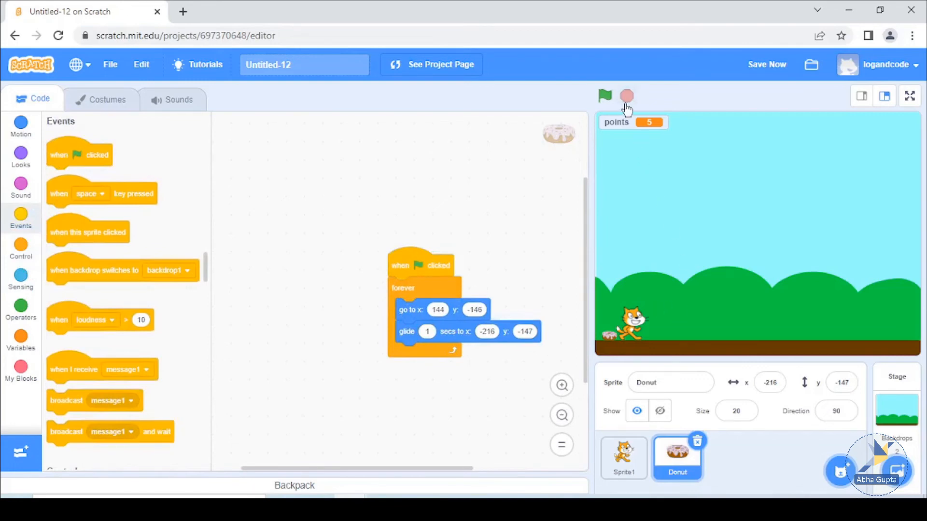
{"action": "left_click", "coordinate": [604, 96]}
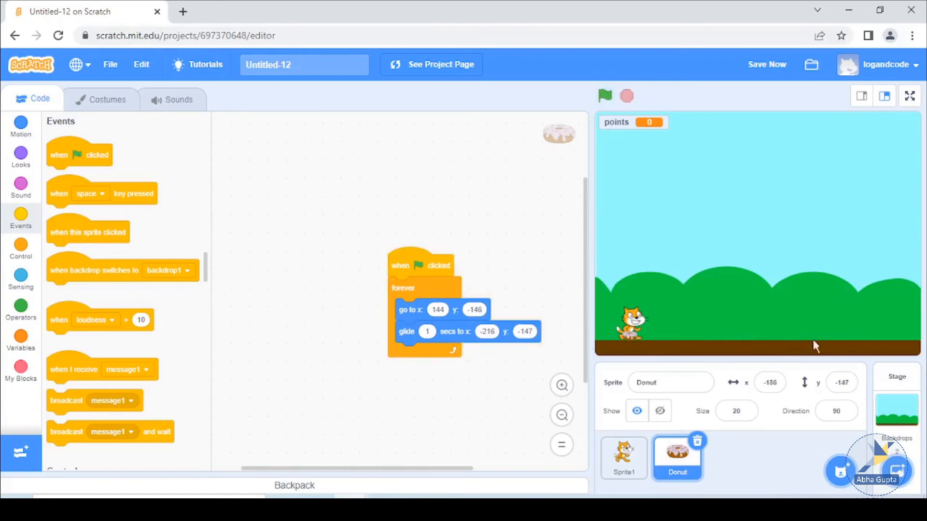
{"action": "mouse_move", "coordinate": [494, 243]}
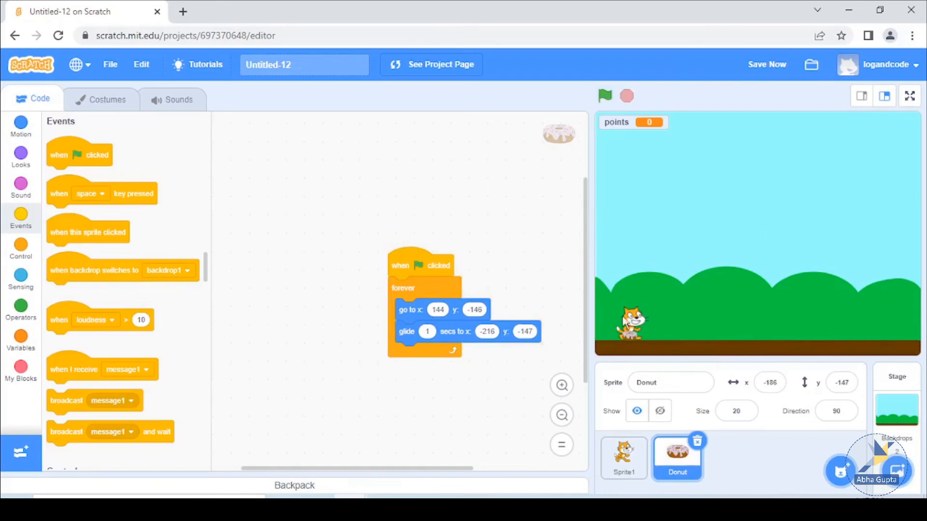
{"action": "mouse_move", "coordinate": [682, 332]}
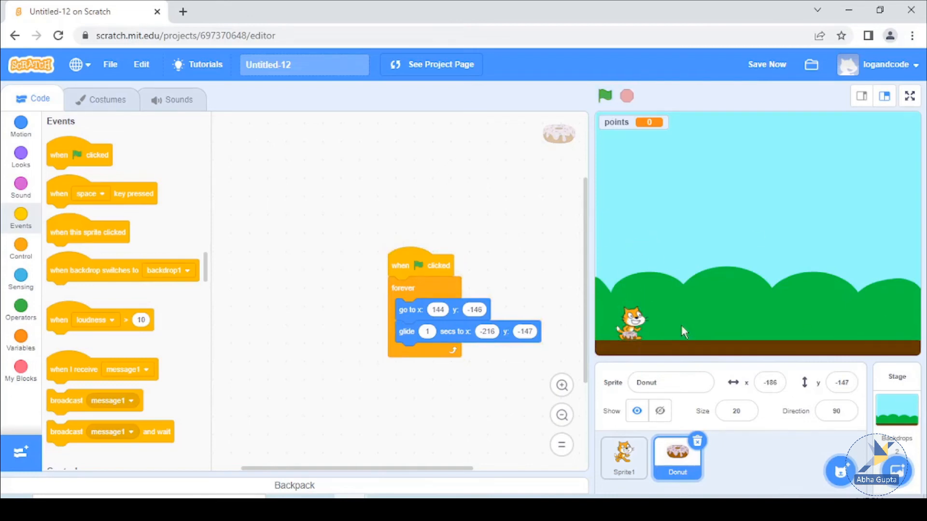
{"action": "mouse_move", "coordinate": [692, 316]}
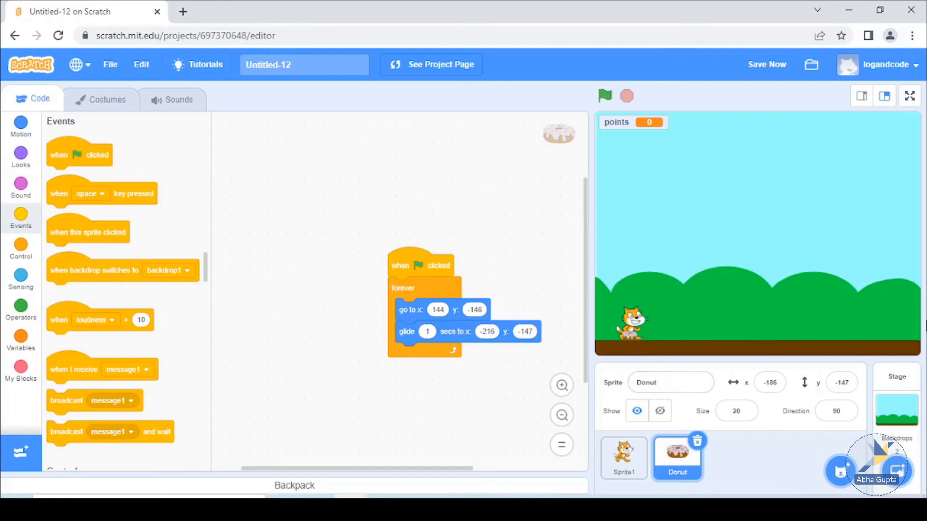
{"action": "mouse_move", "coordinate": [877, 265]}
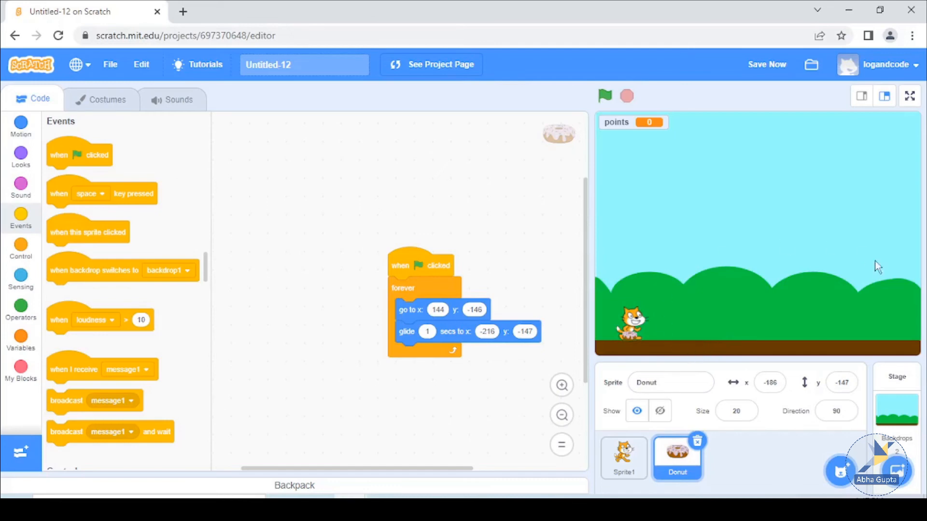
{"action": "mouse_move", "coordinate": [703, 274]}
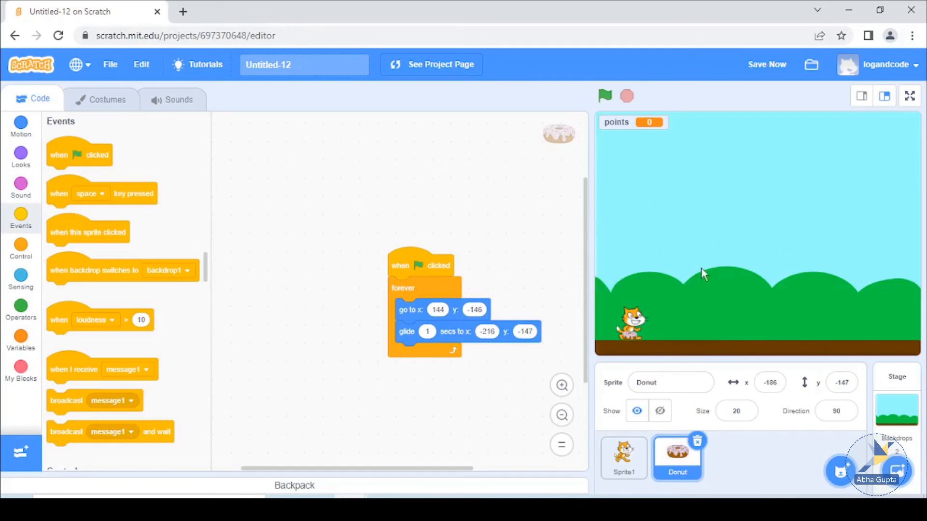
{"action": "mouse_move", "coordinate": [347, 332]}
{"action": "type", "text": "lost"}
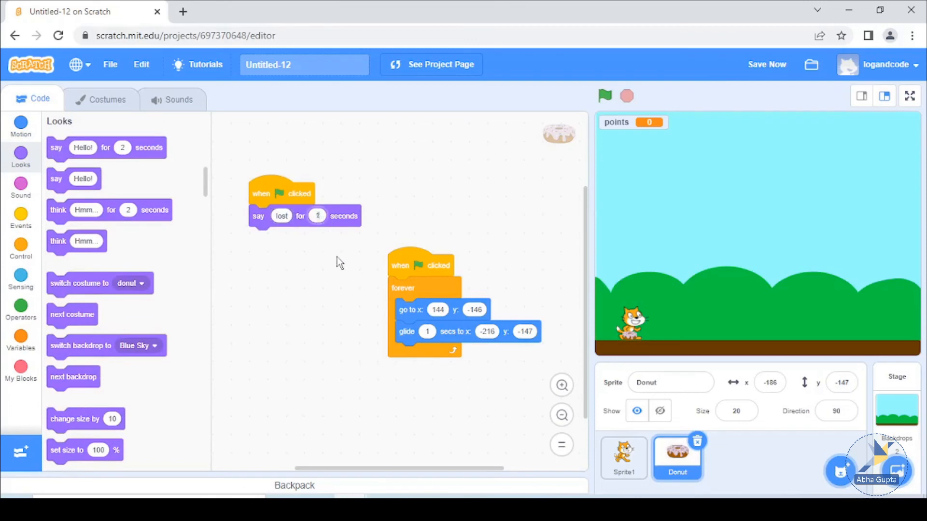
{"action": "mouse_move", "coordinate": [308, 287]}
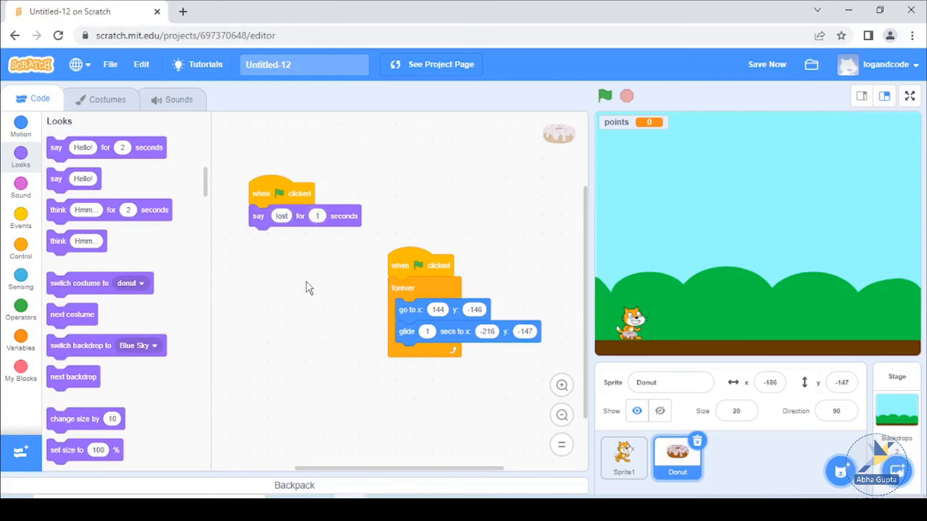
Add stop all under say lost, detach that pair, and wait until touching Sprite1.
{"action": "left_click", "coordinate": [20, 248]}
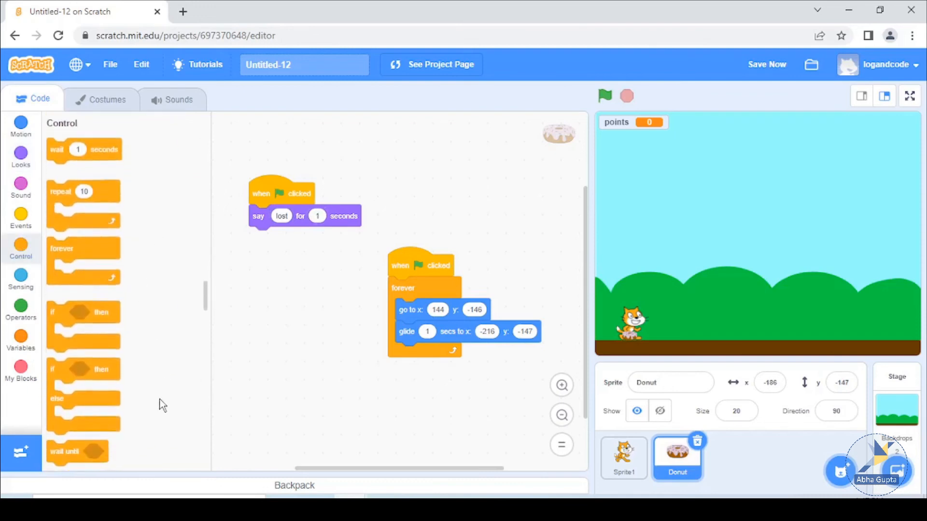
{"action": "scroll", "scroll_direction": "down", "scroll_amount": 3}
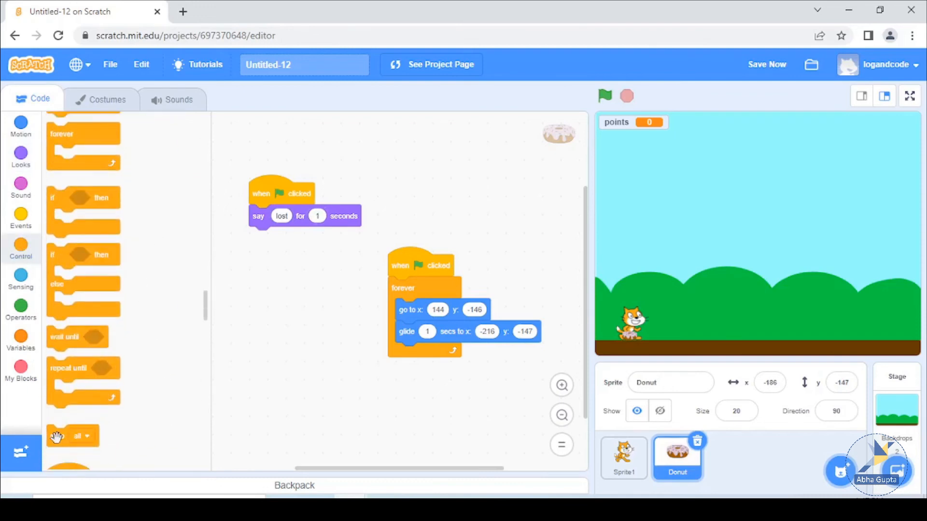
{"action": "left_click_drag", "start_coordinate": [65, 436], "coordinate": [258, 237]}
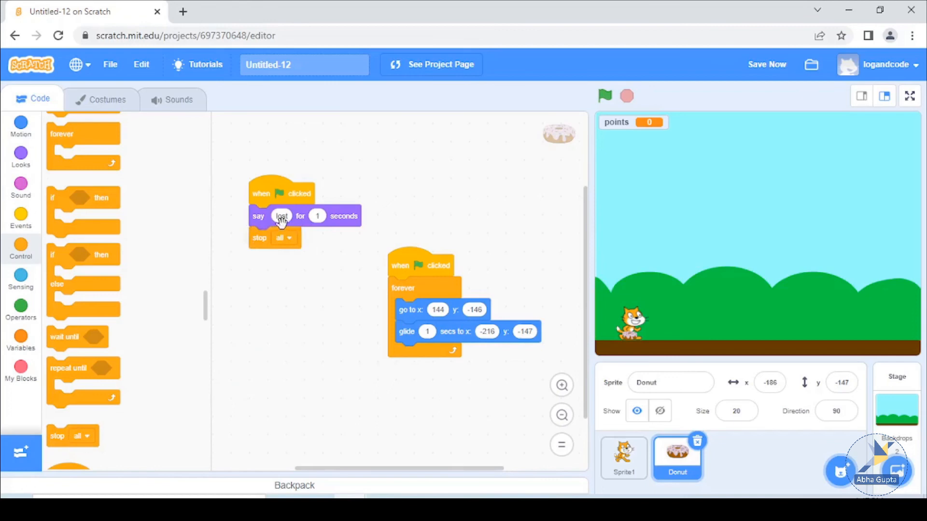
{"action": "left_click_drag", "start_coordinate": [281, 216], "coordinate": [258, 296]}
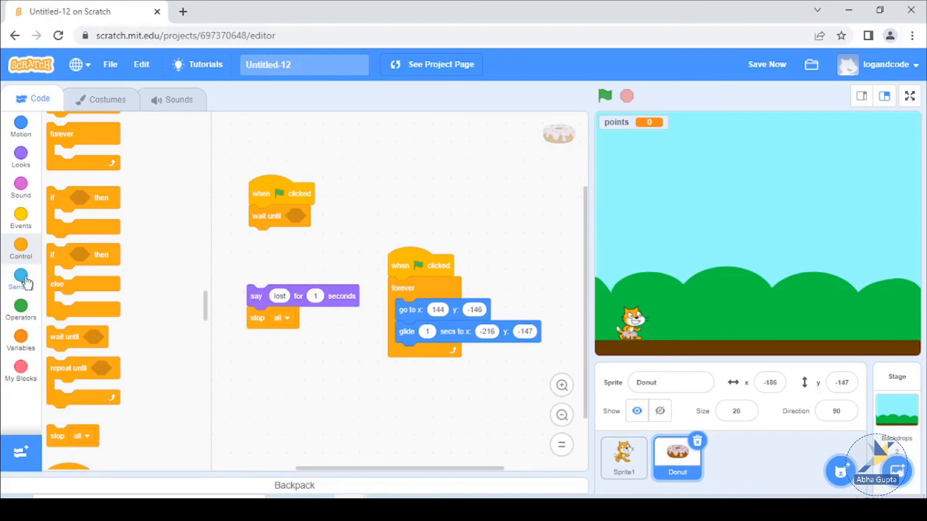
{"action": "left_click", "coordinate": [21, 278]}
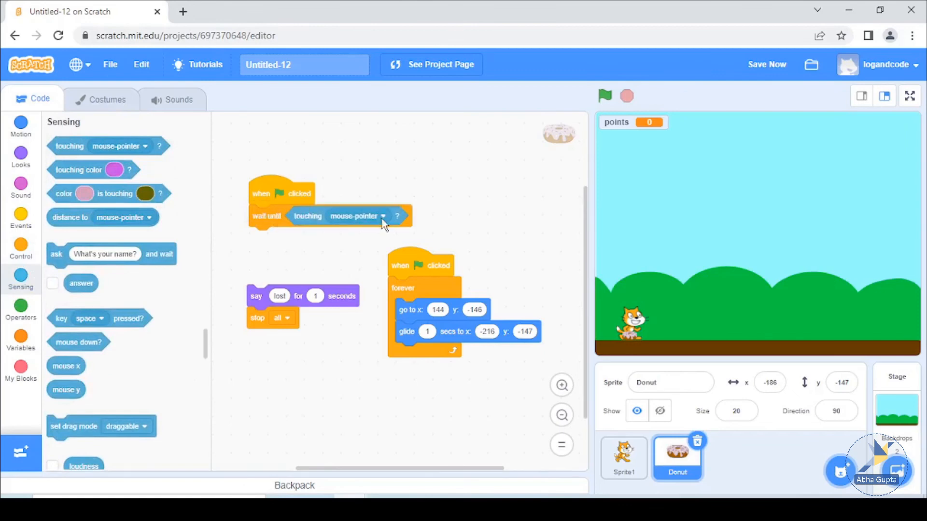
{"action": "left_click", "coordinate": [382, 215]}
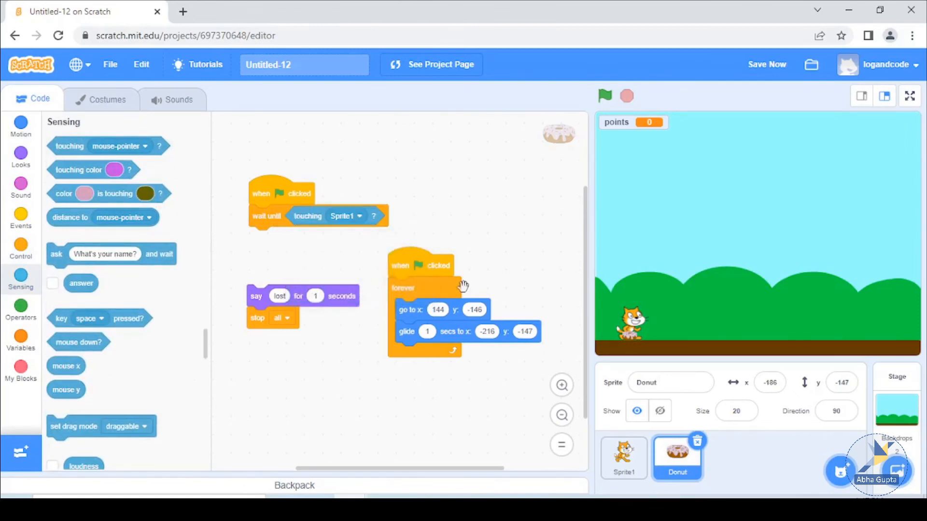
{"action": "mouse_move", "coordinate": [297, 294]}
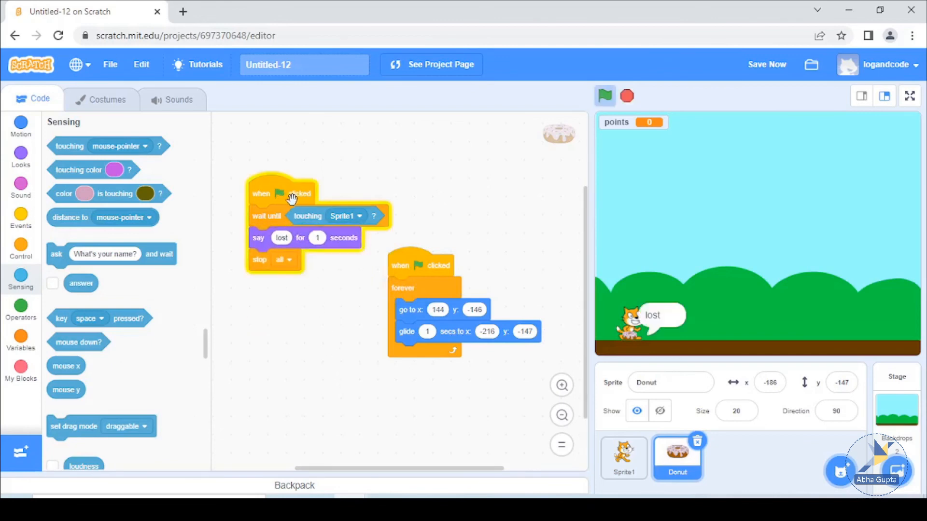
Stop the test run, then start the game again to check that touching the cat says 'lost'.
{"action": "left_click", "coordinate": [626, 96]}
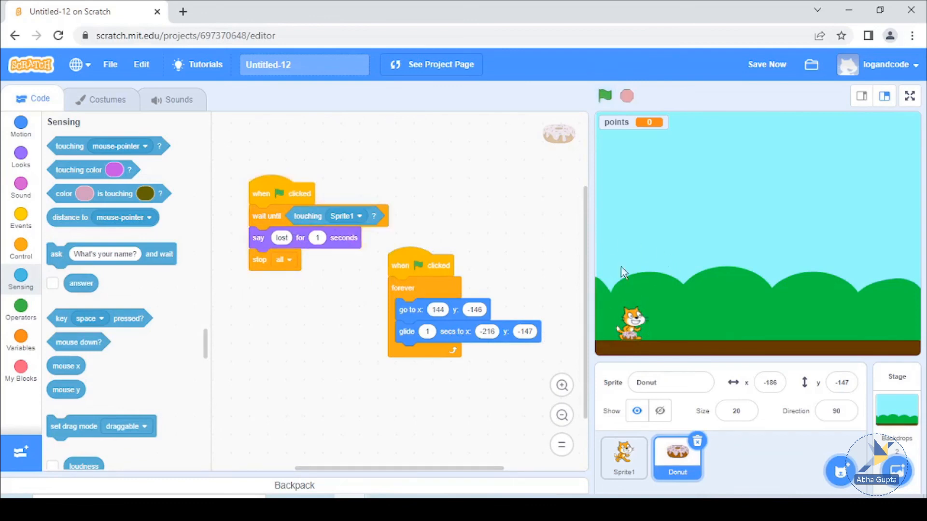
{"action": "mouse_move", "coordinate": [487, 211]}
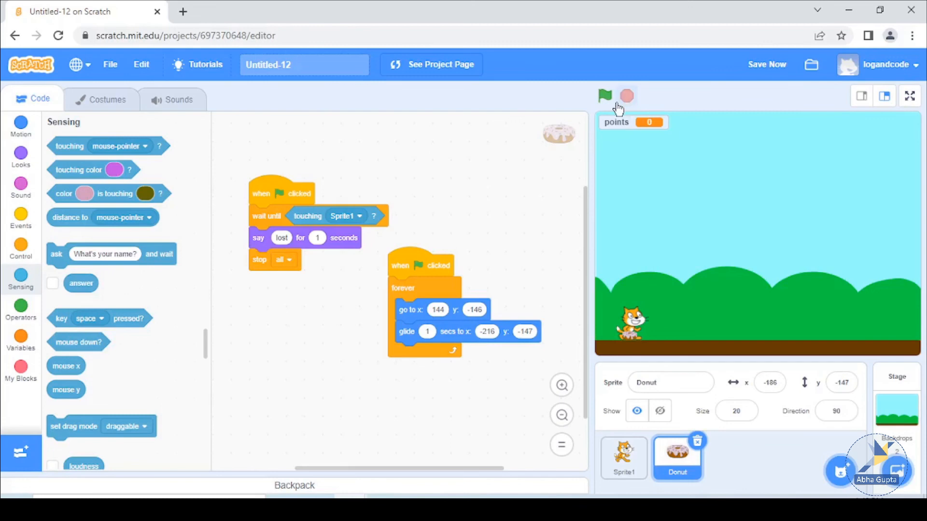
{"action": "left_click", "coordinate": [604, 95]}
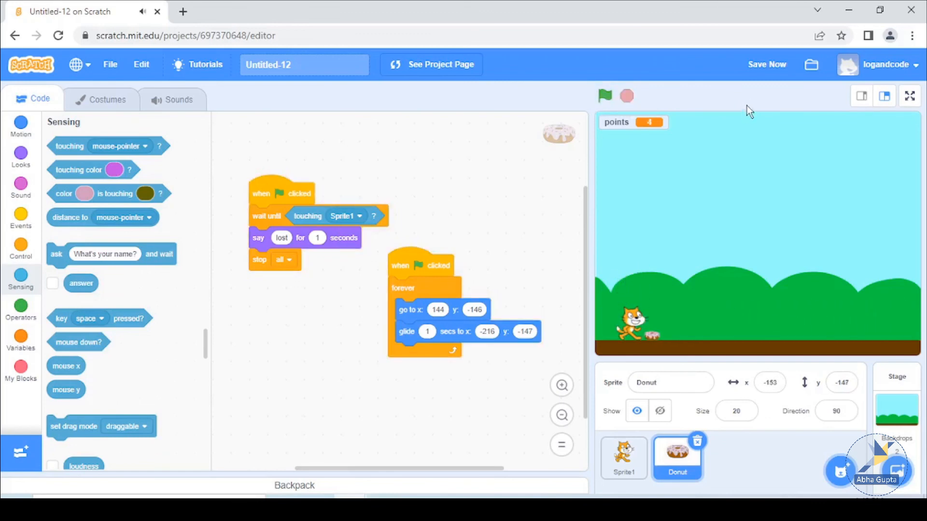
{"action": "mouse_move", "coordinate": [717, 175]}
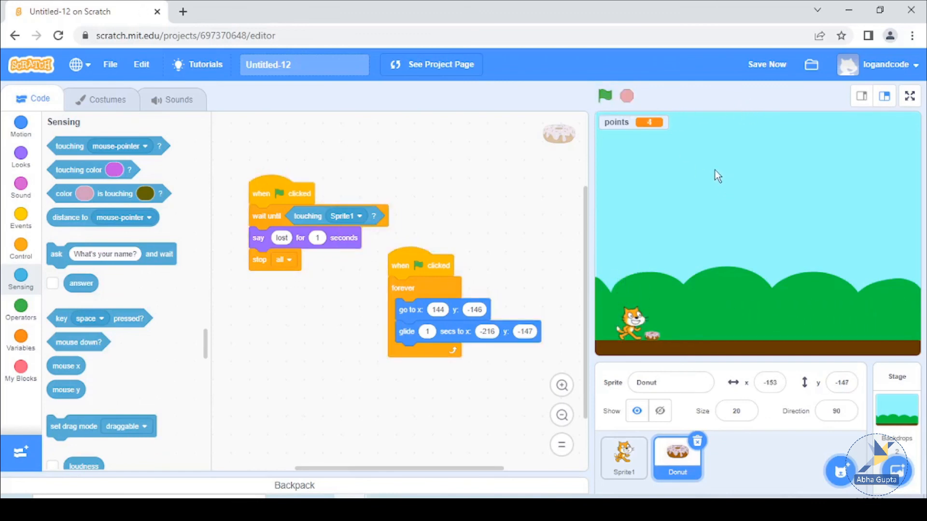
{"action": "mouse_move", "coordinate": [778, 345]}
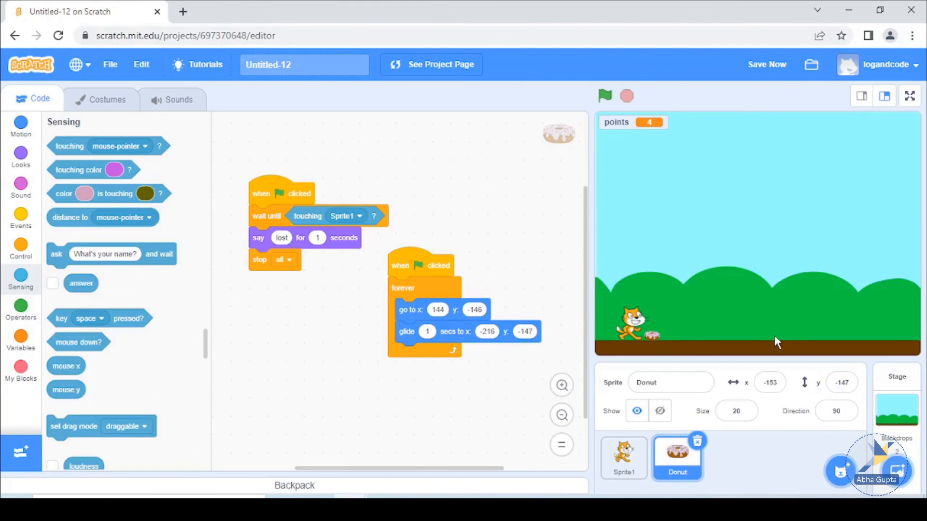
{"action": "mouse_move", "coordinate": [872, 314]}
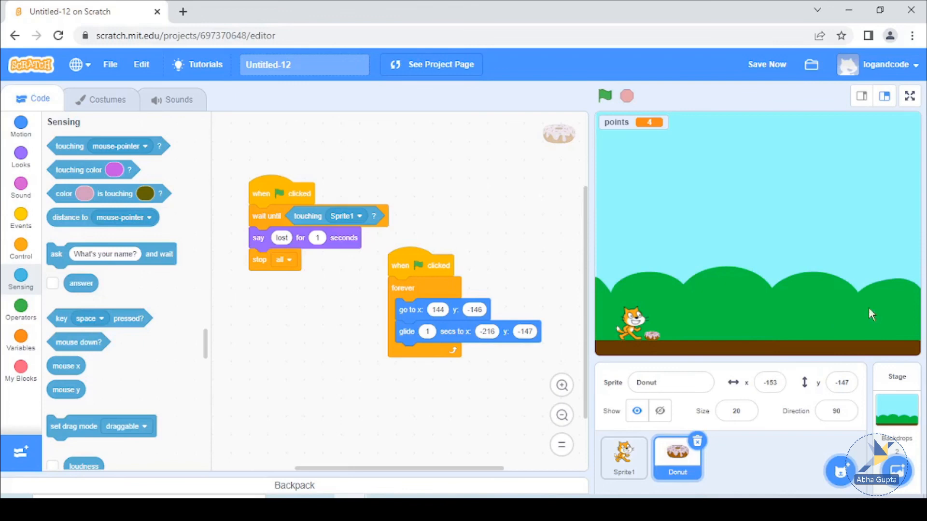
{"action": "mouse_move", "coordinate": [865, 321]}
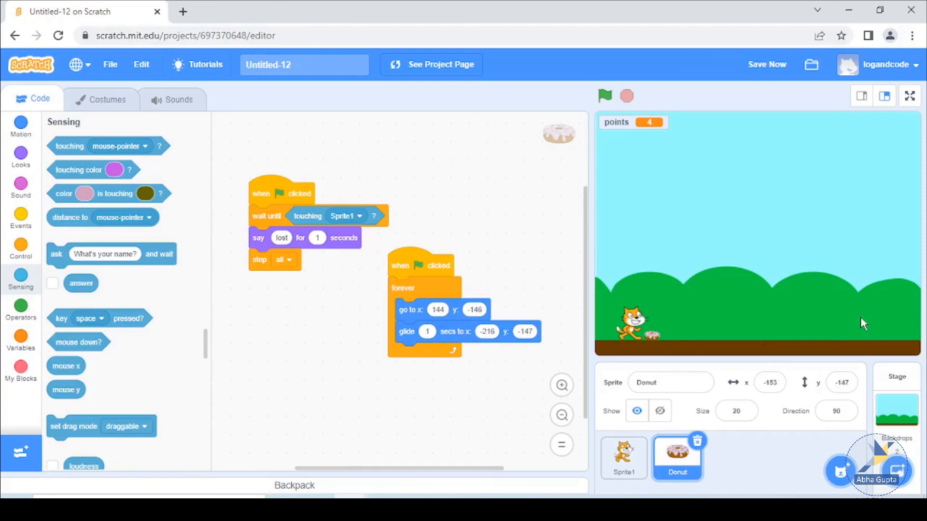
{"action": "left_click", "coordinate": [766, 64]}
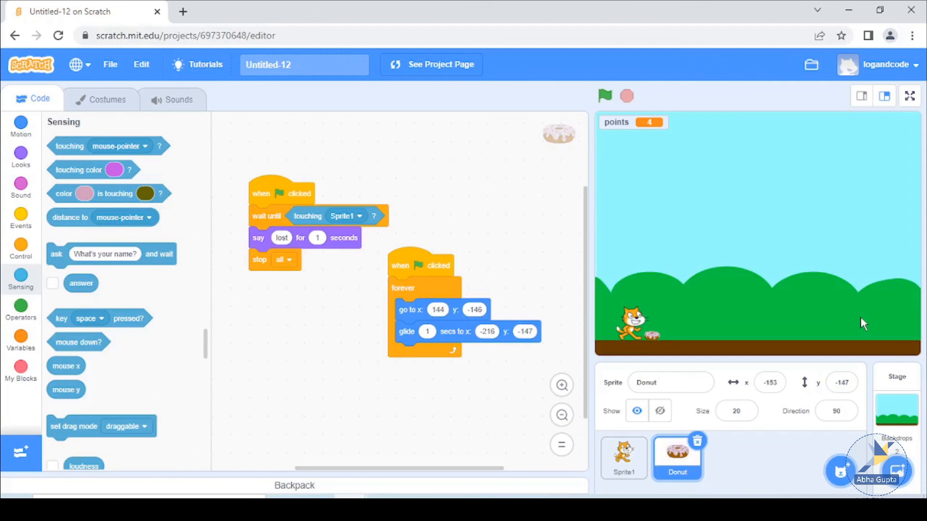
{"action": "mouse_move", "coordinate": [283, 361]}
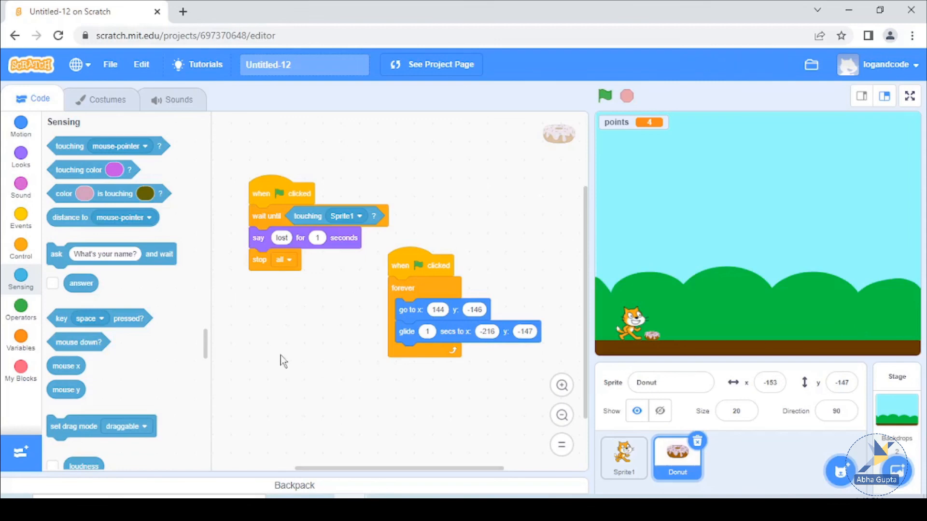
{"action": "mouse_move", "coordinate": [300, 349]}
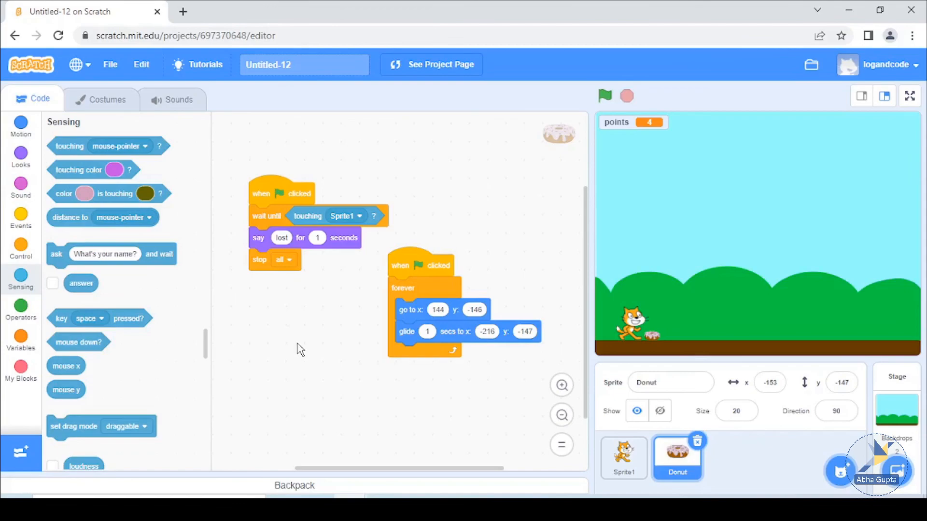